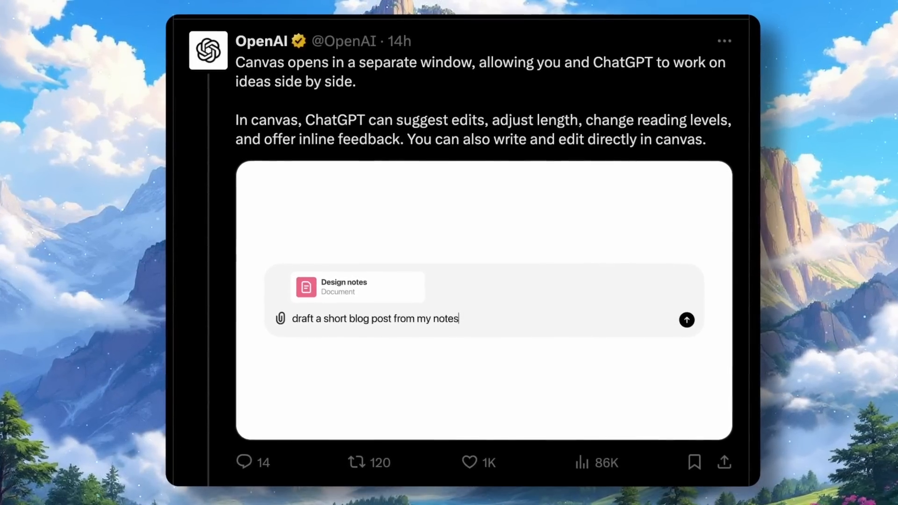
Watch OpenAI's canvas writing demo video and continue down to the coding post
left_click(686, 320)
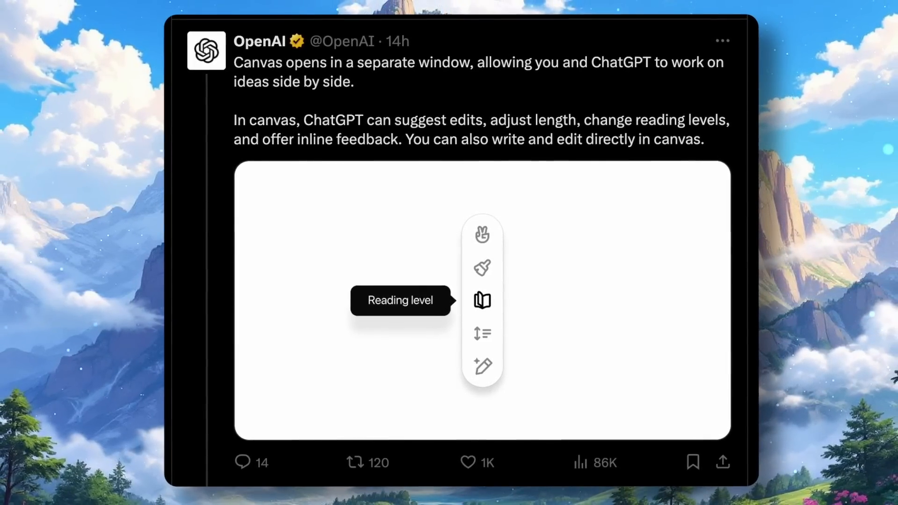
mouse_move(483, 235)
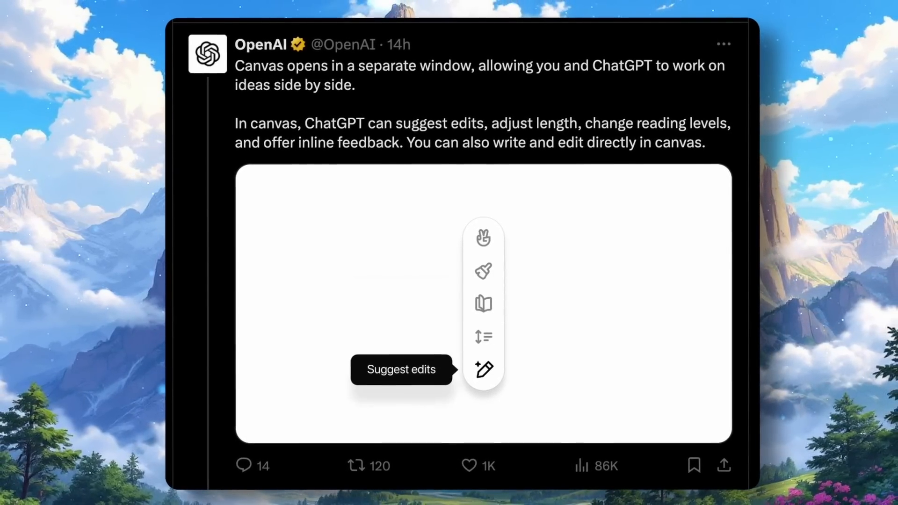
left_click(482, 369)
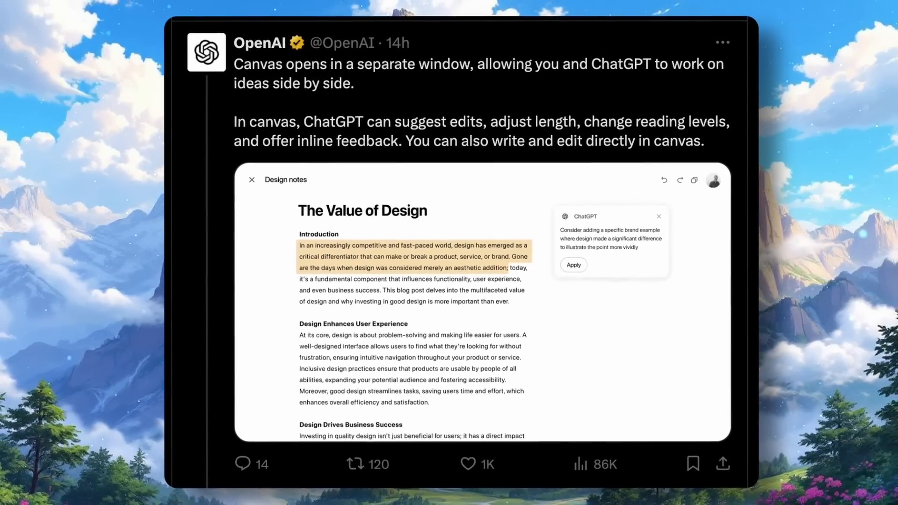
scroll("down", 3)
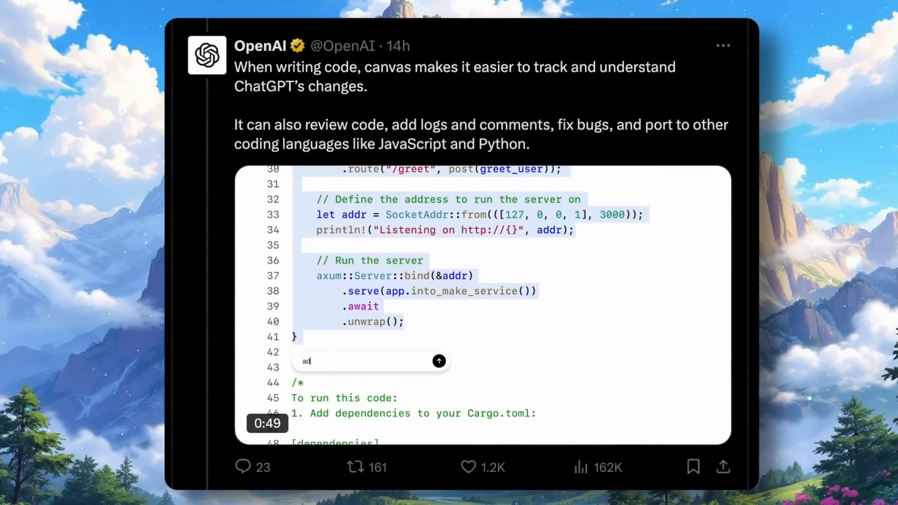
type("add routes for signup and login")
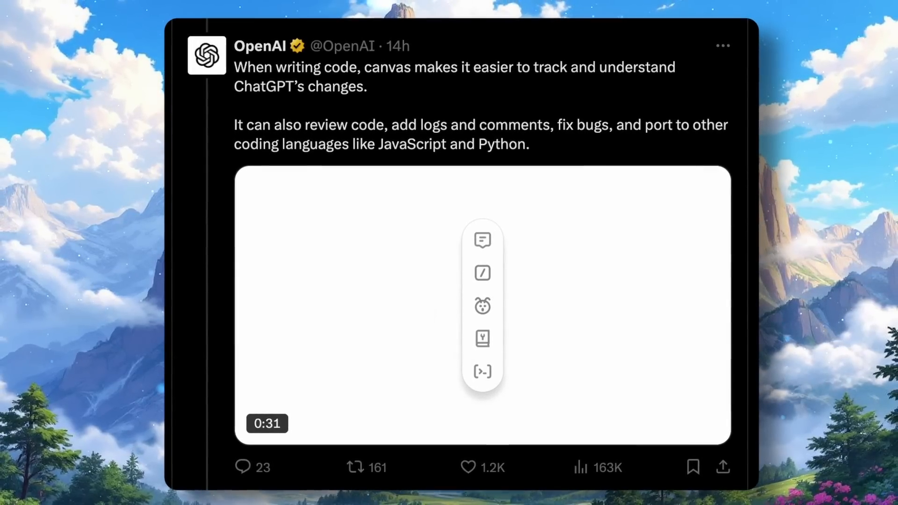
mouse_move(482, 307)
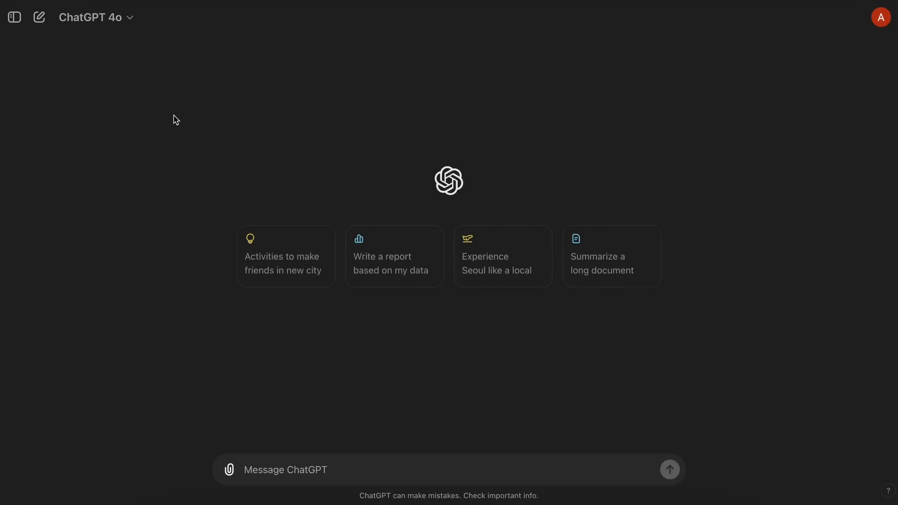
Switch the new chat's model to GPT-4o with canvas
left_click(90, 17)
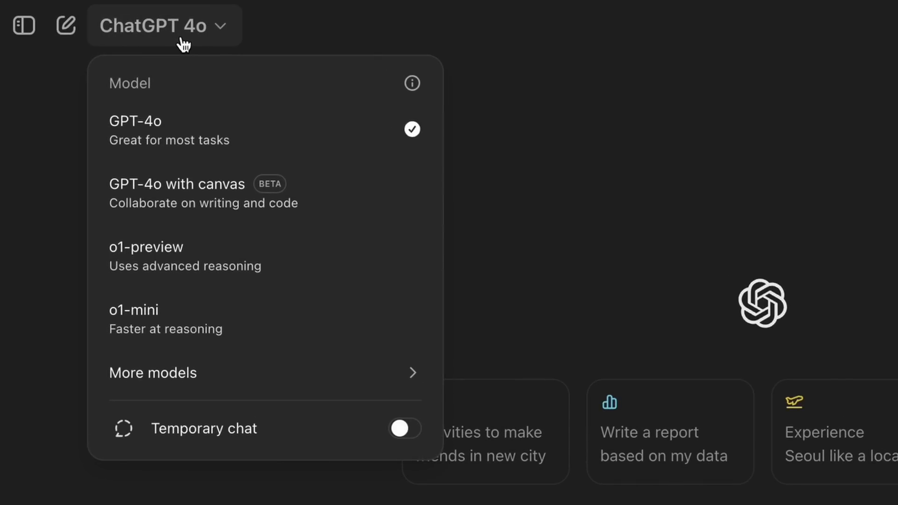
mouse_move(189, 195)
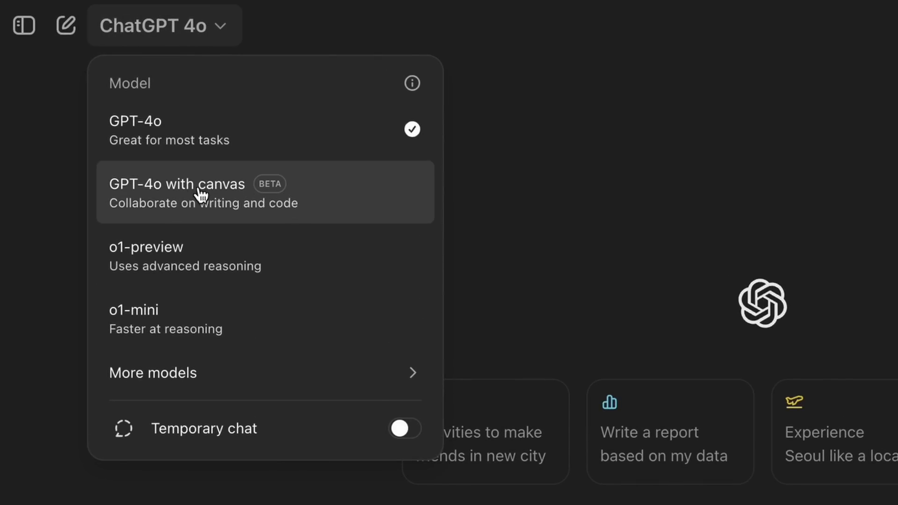
left_click(177, 185)
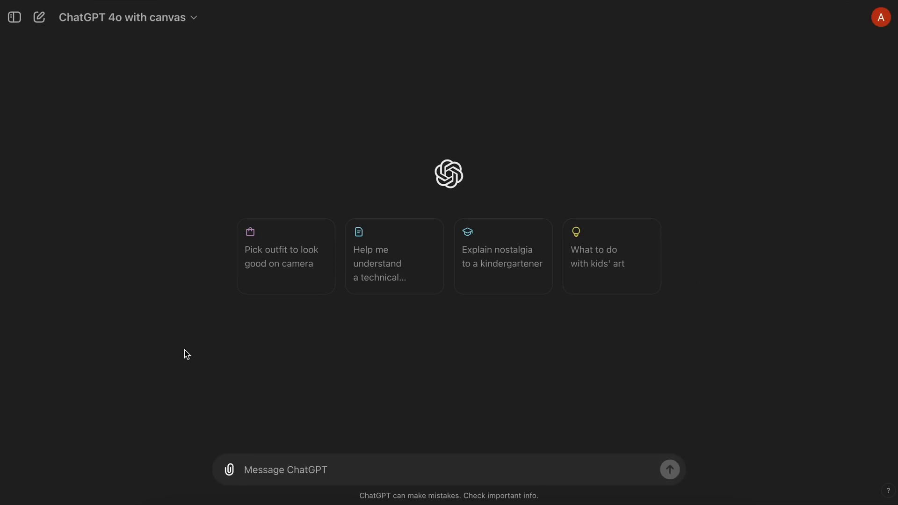
mouse_move(297, 406)
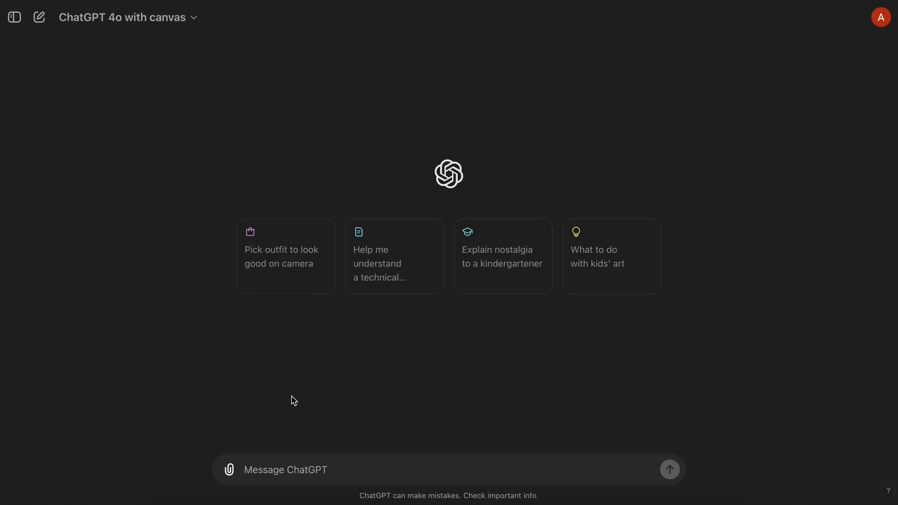
mouse_move(296, 387)
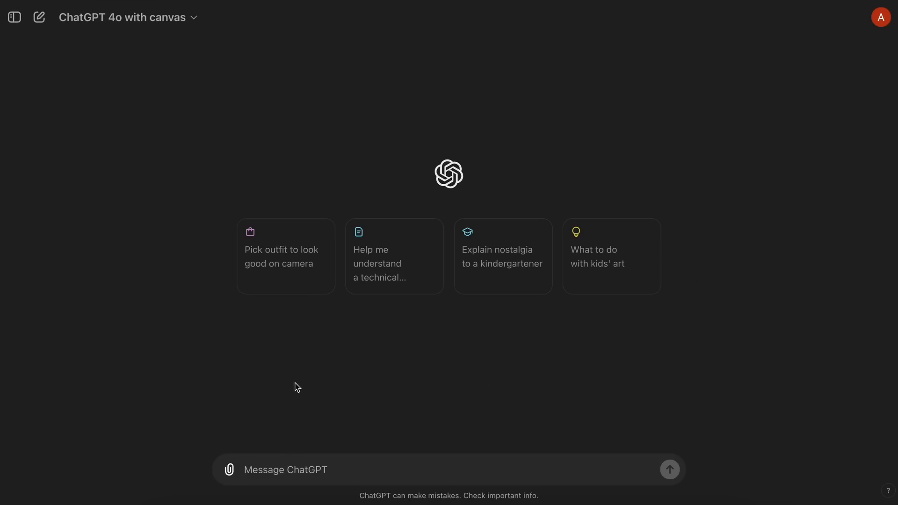
mouse_move(287, 392)
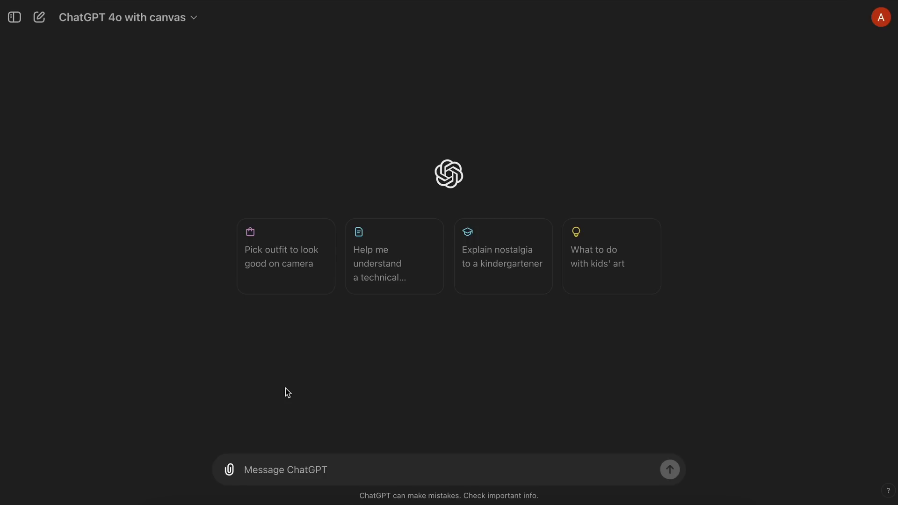
Ask ChatGPT for a blog post on why Rust is better than C
type("Write a blog")
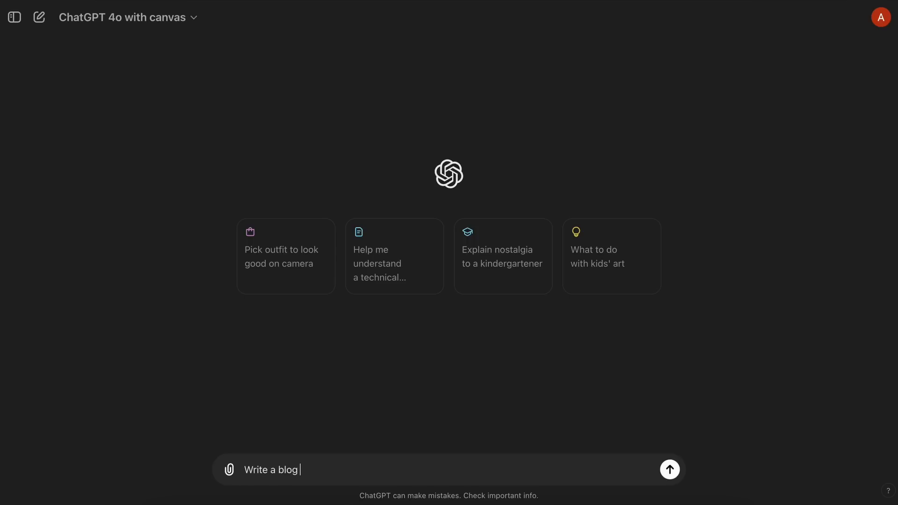
type("post about w")
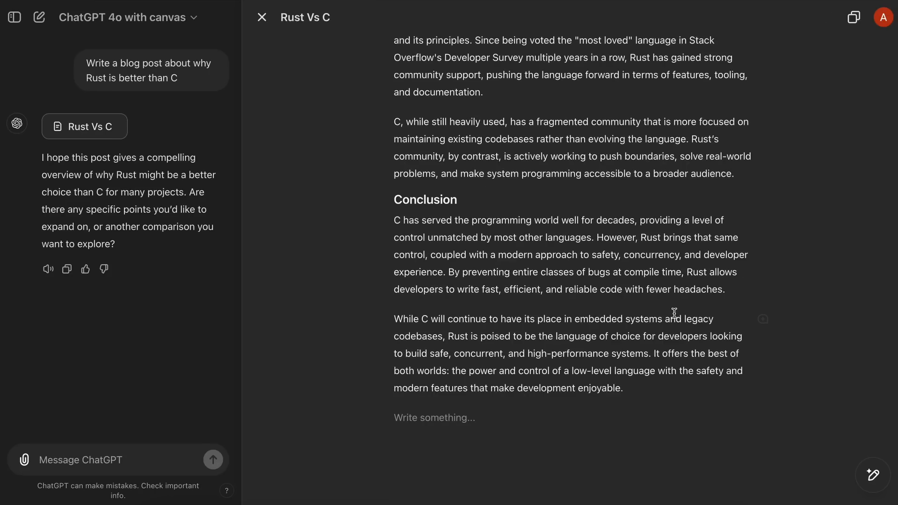
mouse_move(798, 422)
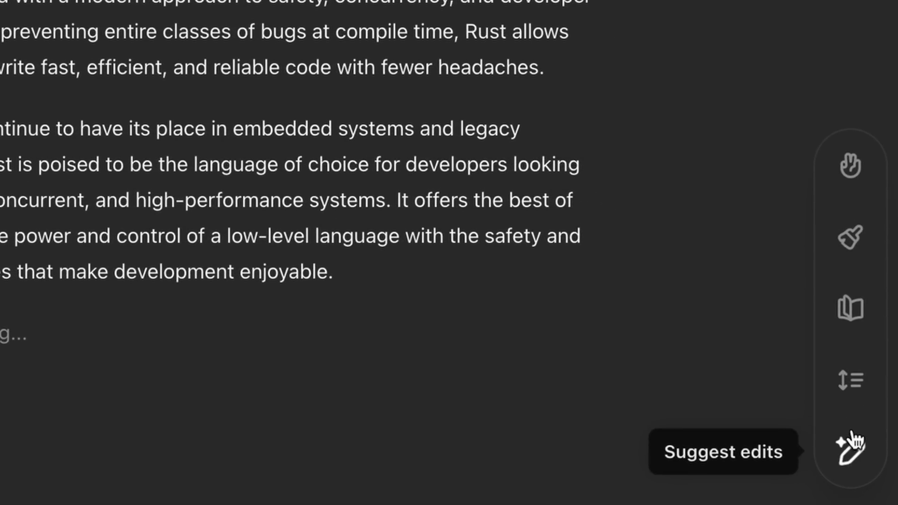
mouse_move(852, 177)
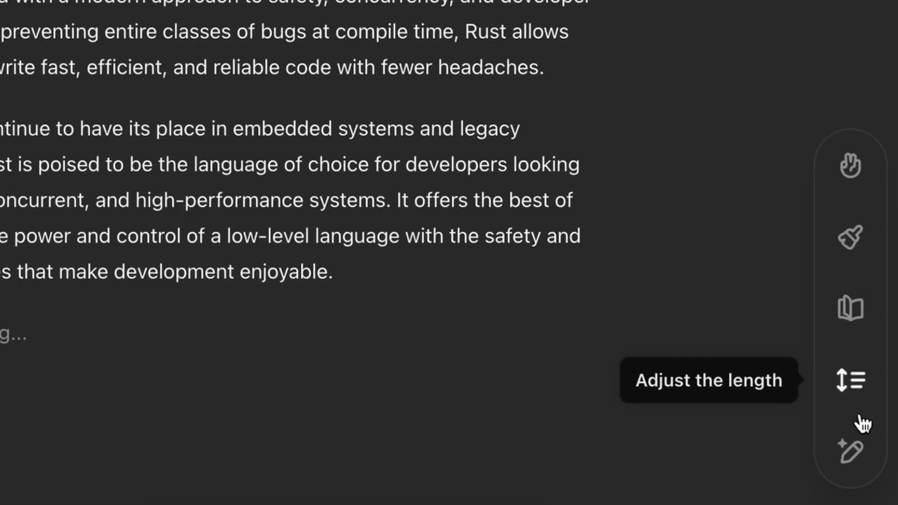
mouse_move(853, 452)
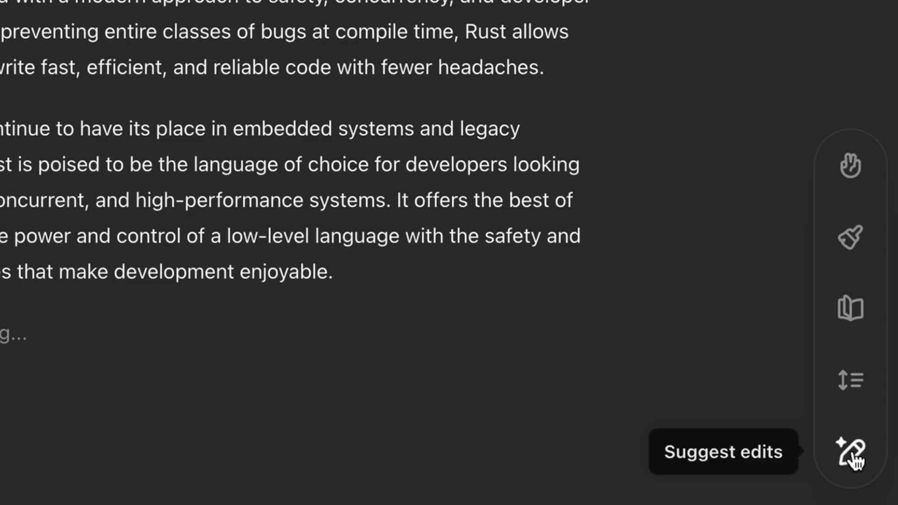
mouse_move(852, 310)
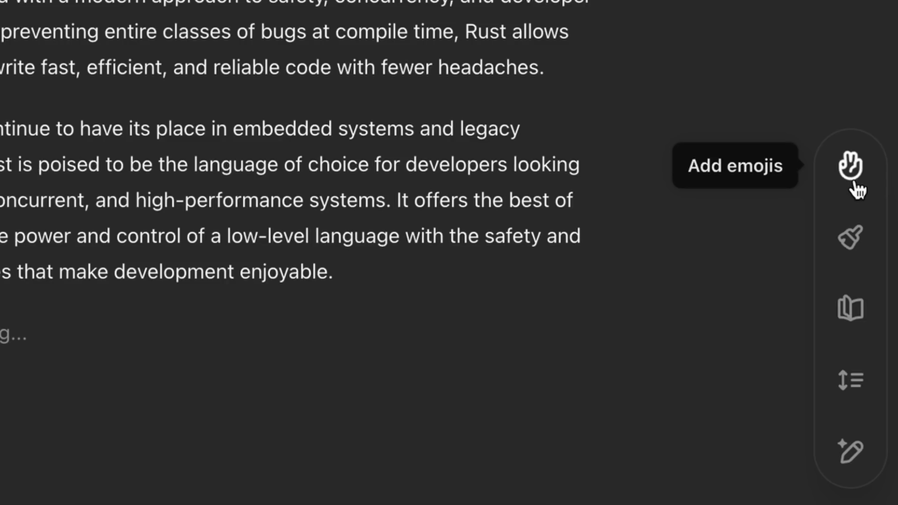
Apply the Add emojis shortcut and review the emoji-filled Rust Vs C post
left_click(852, 167)
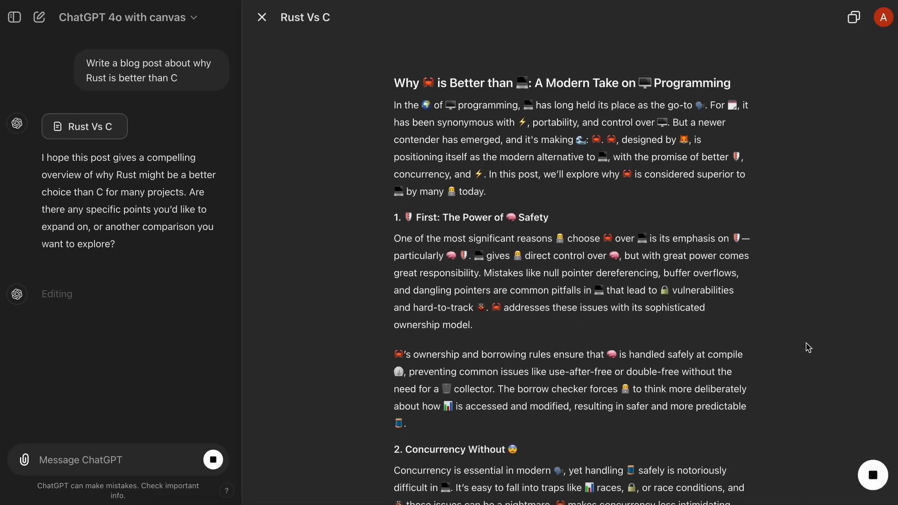
scroll("down", 3)
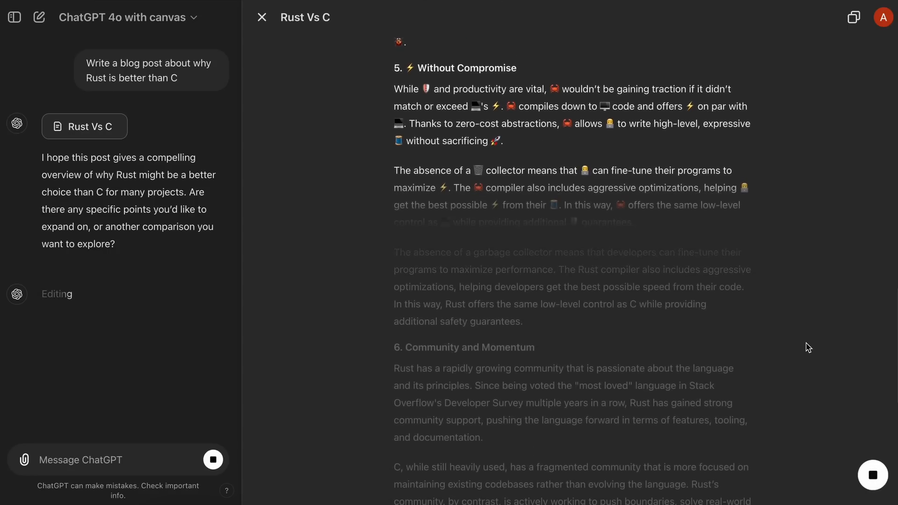
scroll("down", 3)
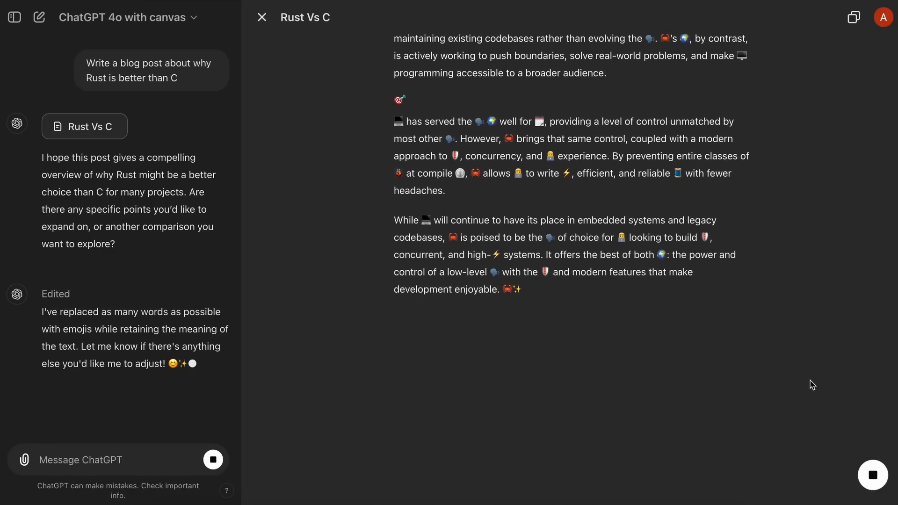
scroll("down", 3)
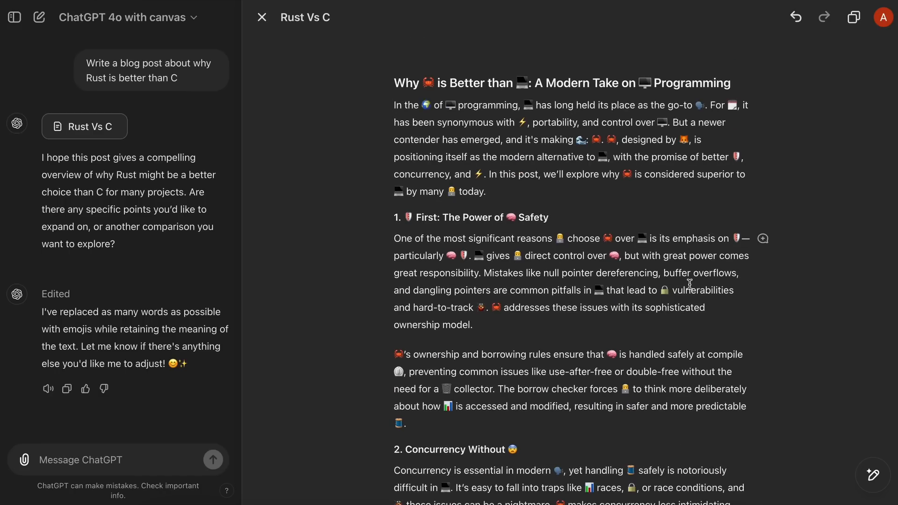
mouse_move(801, 338)
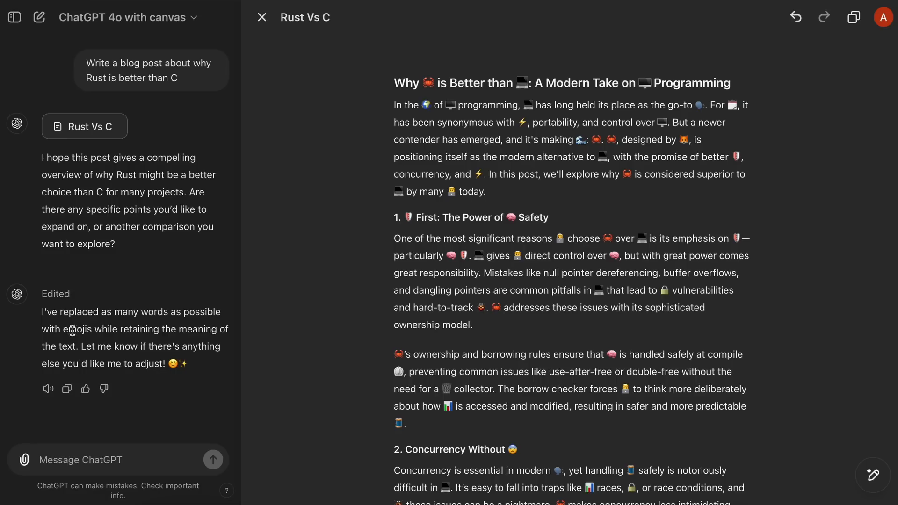
mouse_move(345, 354)
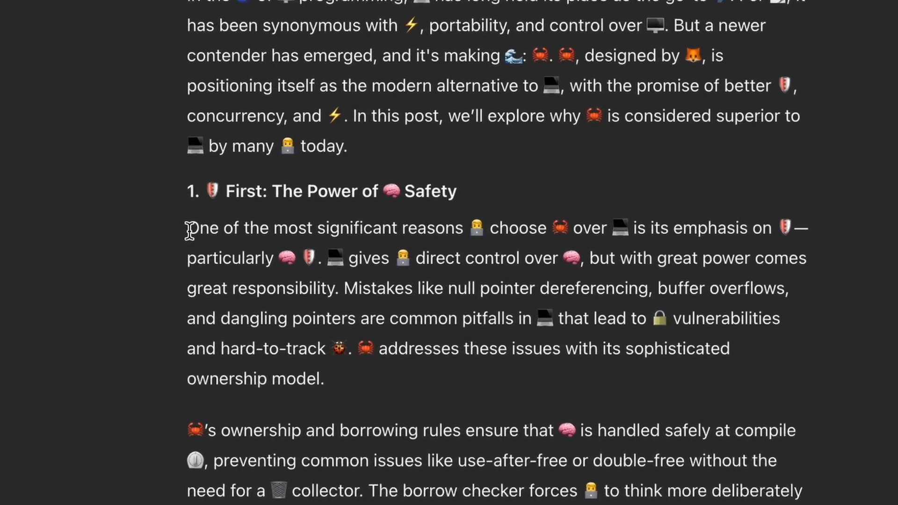
Have ChatGPT make the selected Safety opening paragraph more concise
left_click_drag(189, 229, 464, 349)
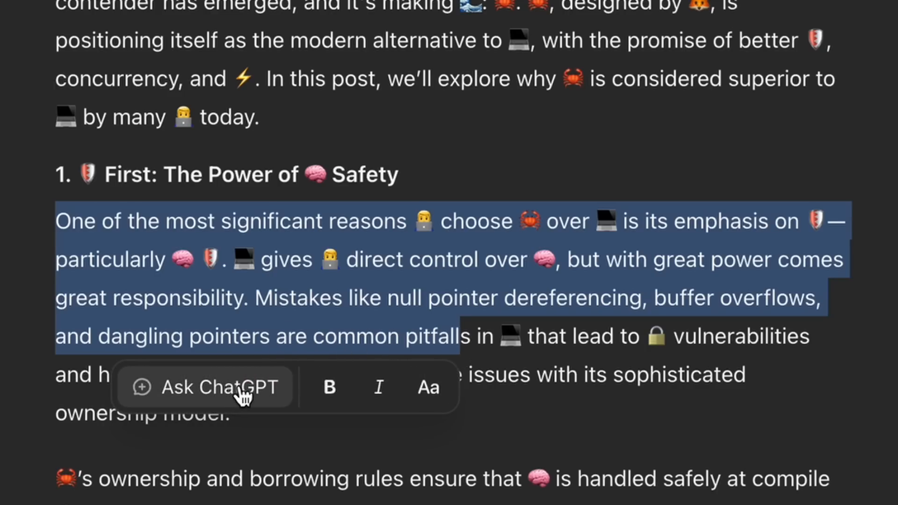
left_click(206, 388)
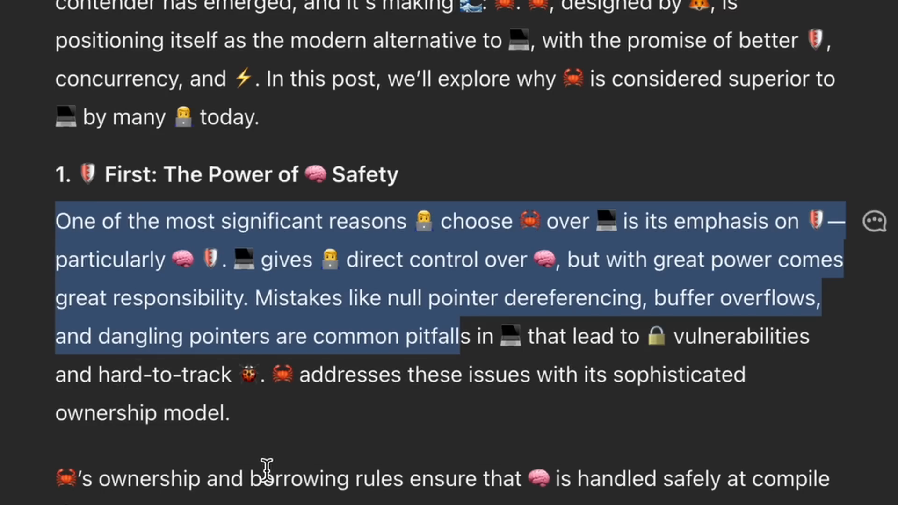
left_click(261, 478)
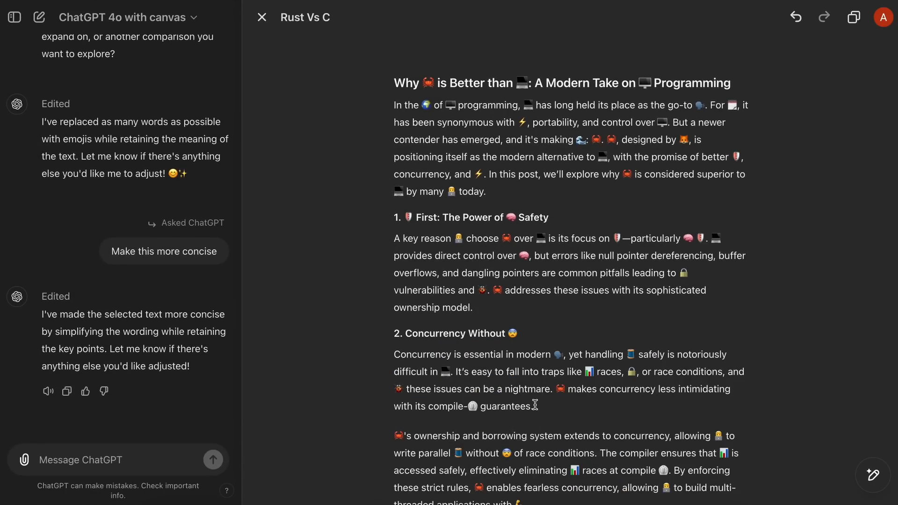
mouse_move(645, 32)
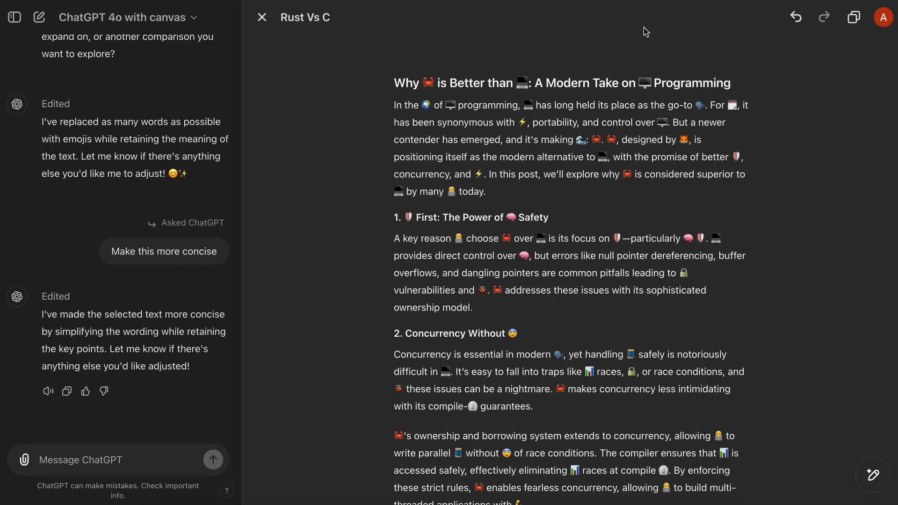
mouse_move(159, 442)
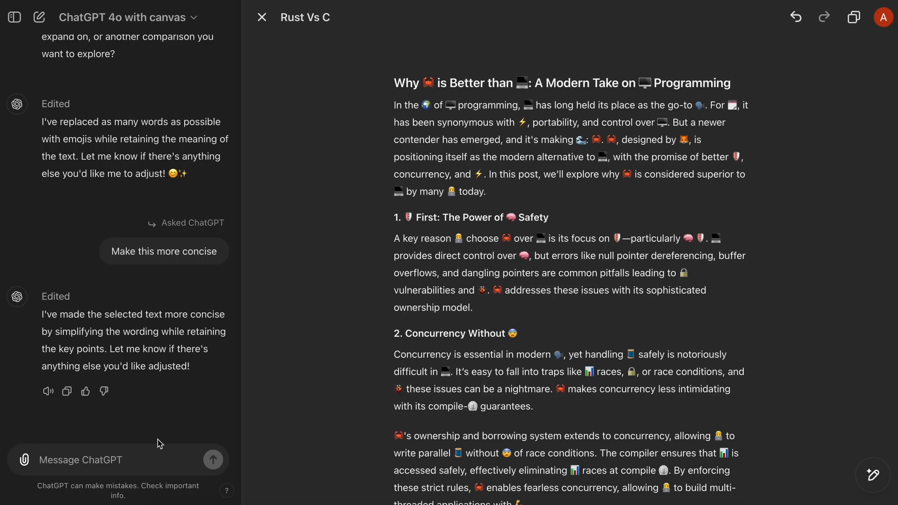
mouse_move(153, 456)
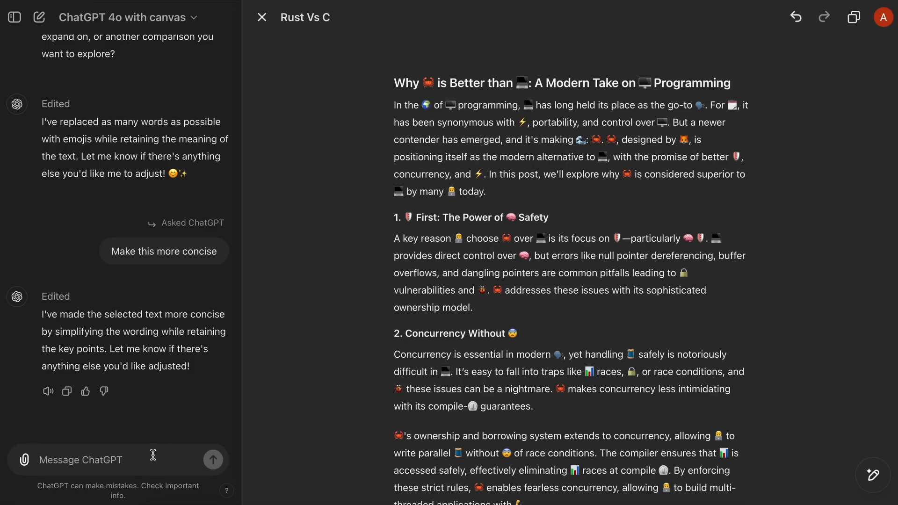
Send 'Make it more funny' and review the humorous rewrite of the post
type("Make")
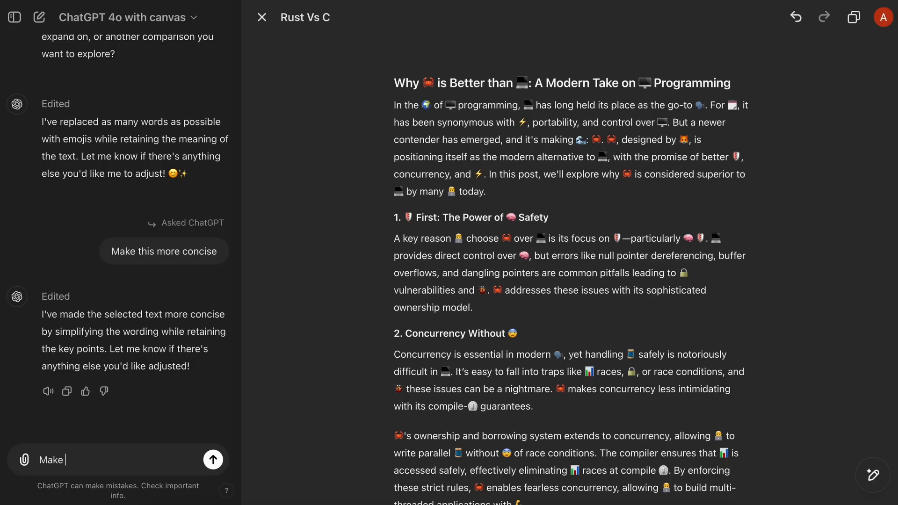
type("it more fu")
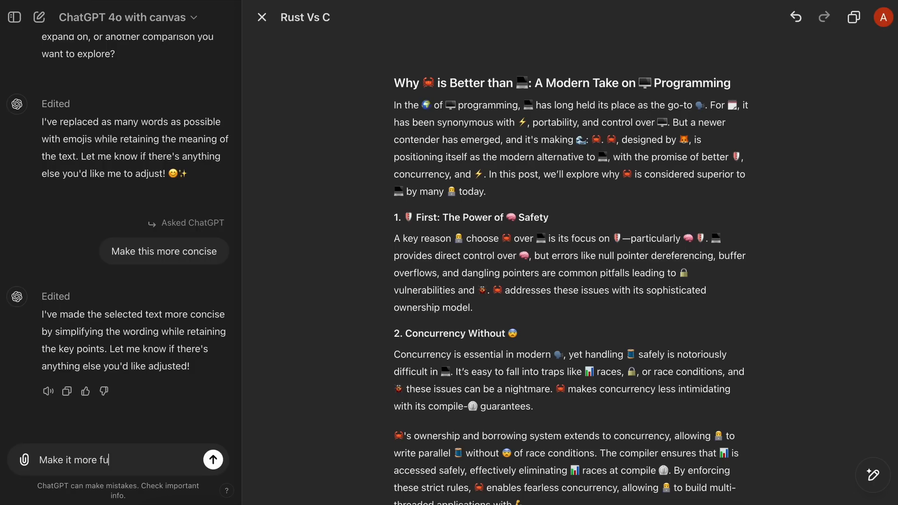
left_click(213, 461)
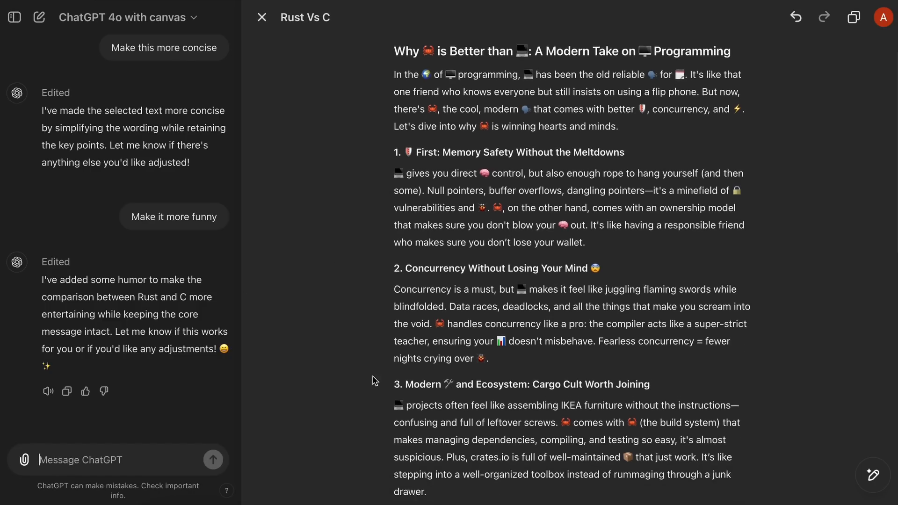
scroll("down", 3)
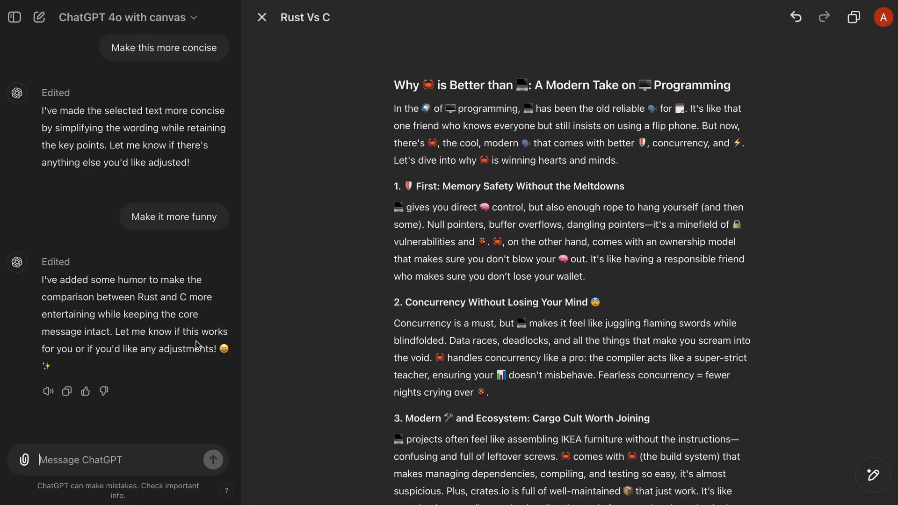
mouse_move(106, 155)
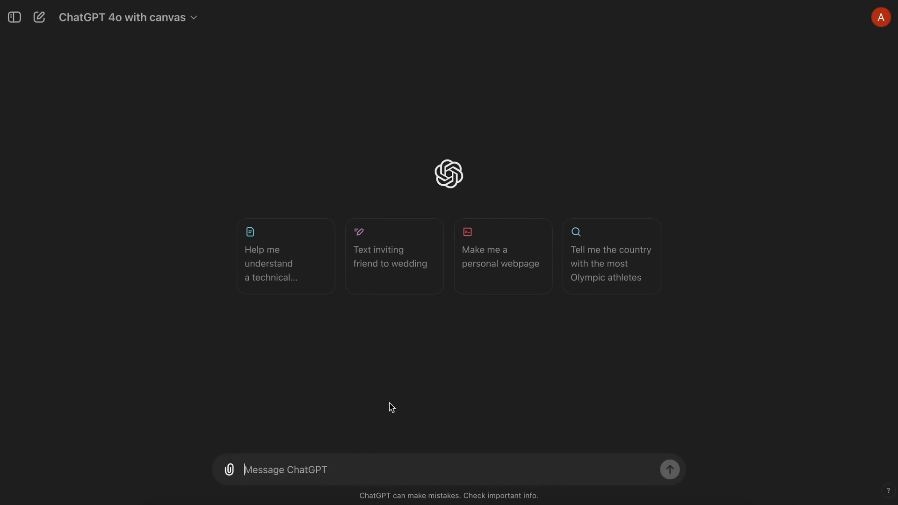
Request 'Make an API server using Rust' and bring the Rust Api Server code into canvas
type("Make")
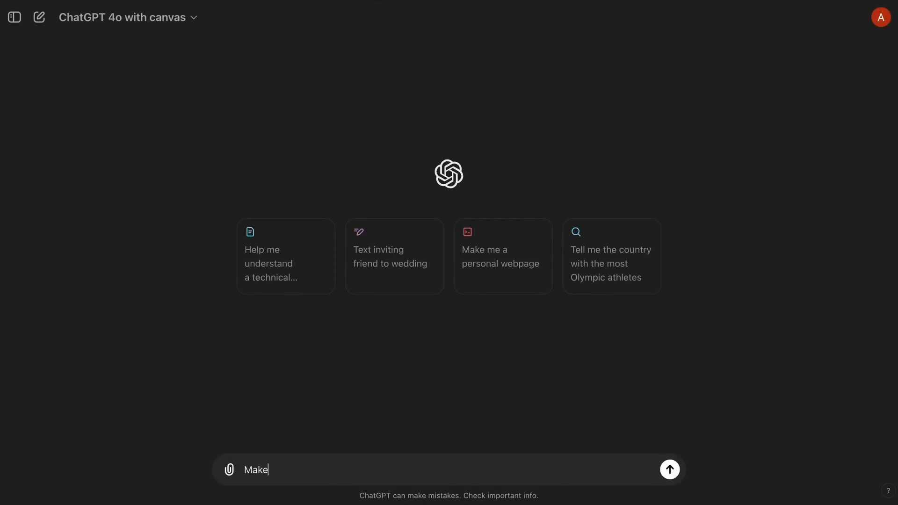
type("an")
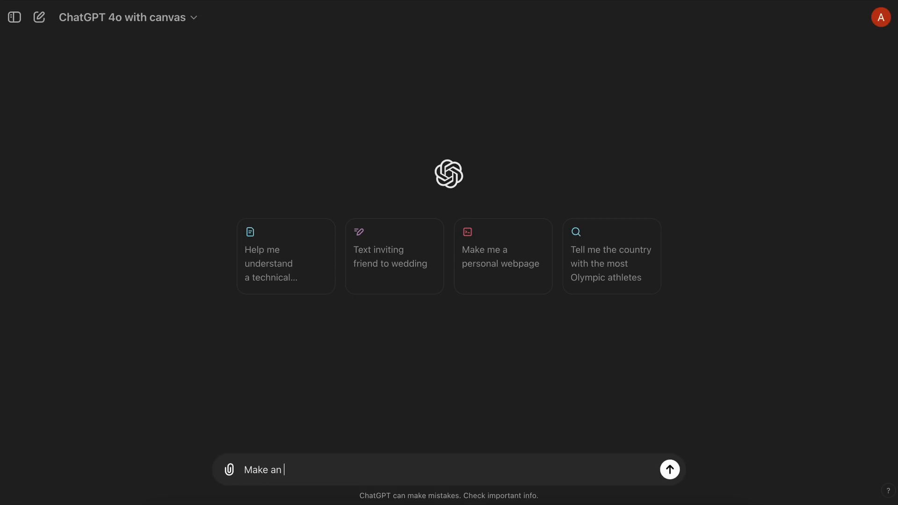
type("API server")
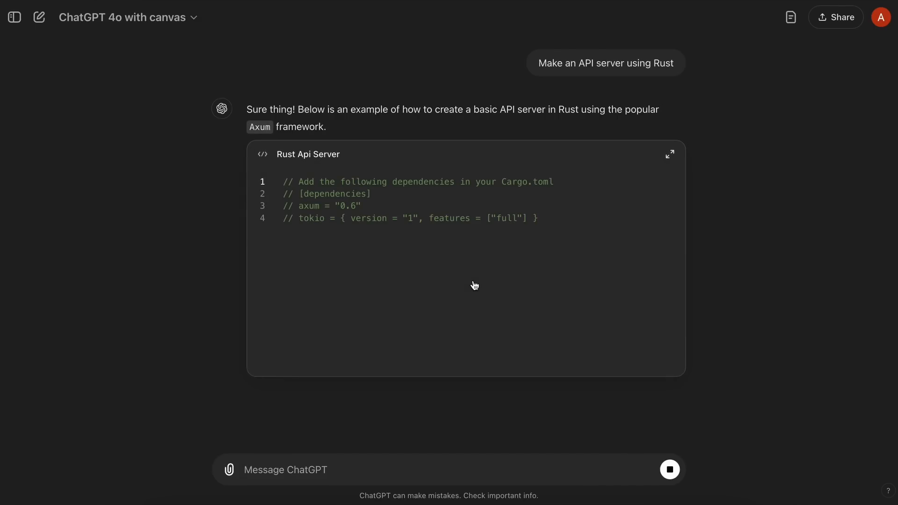
left_click(669, 153)
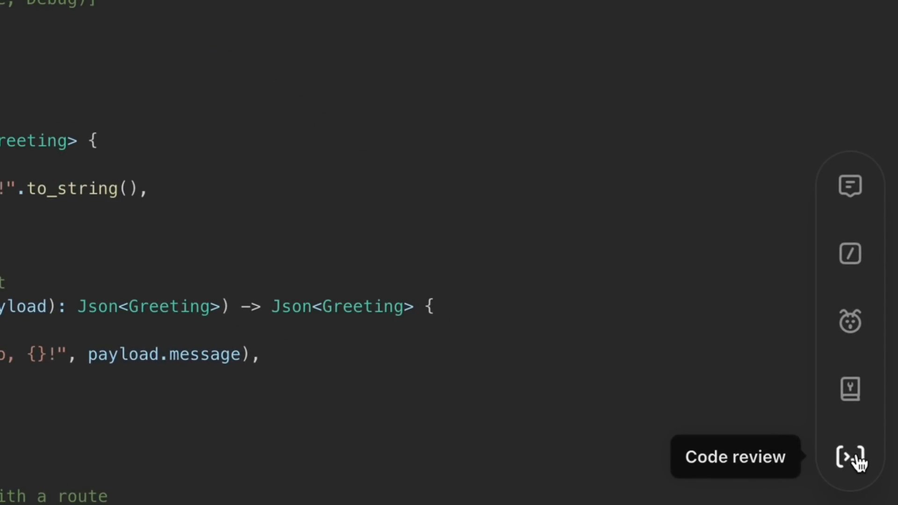
mouse_move(852, 459)
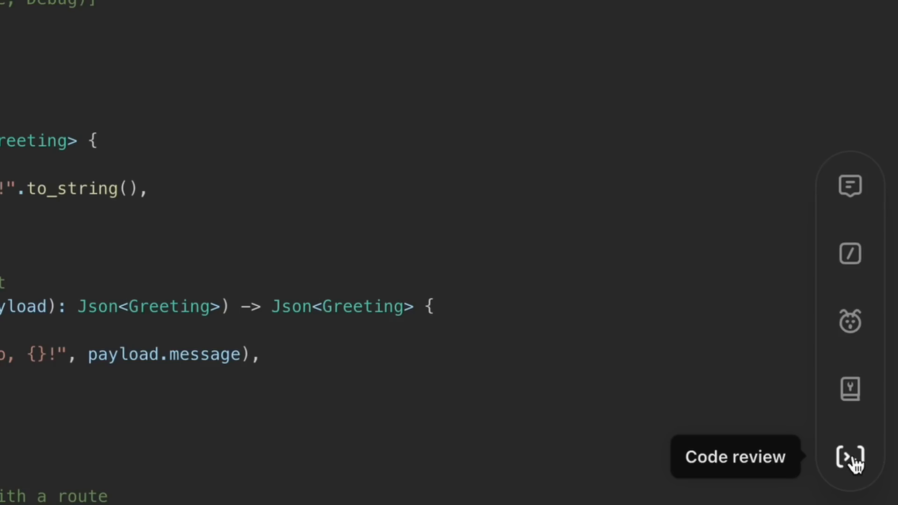
mouse_move(852, 389)
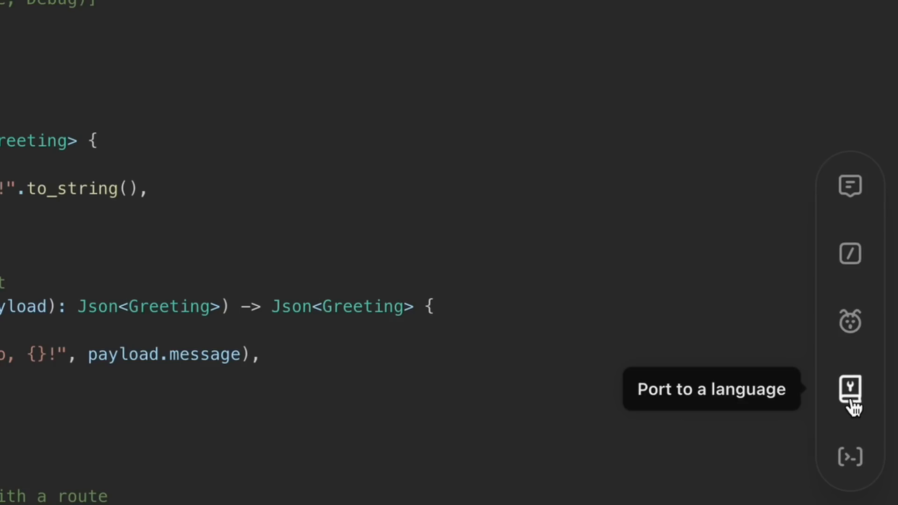
mouse_move(853, 458)
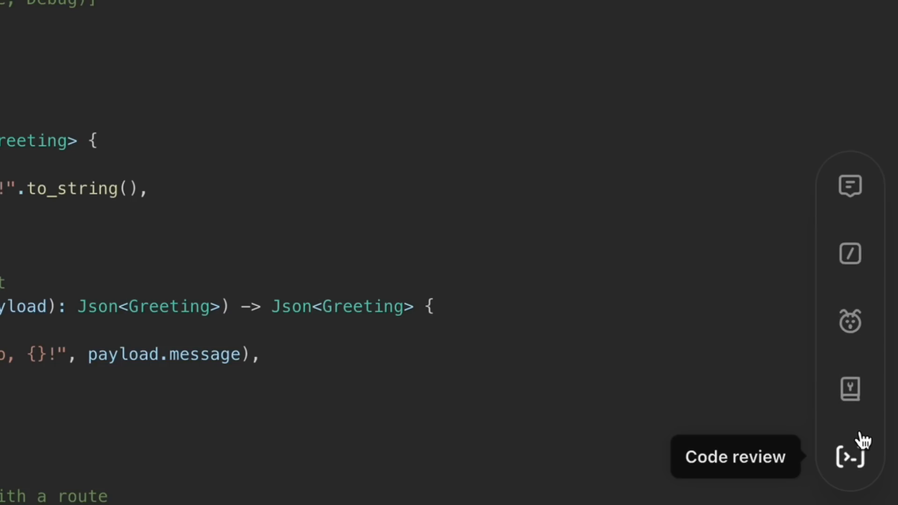
mouse_move(851, 387)
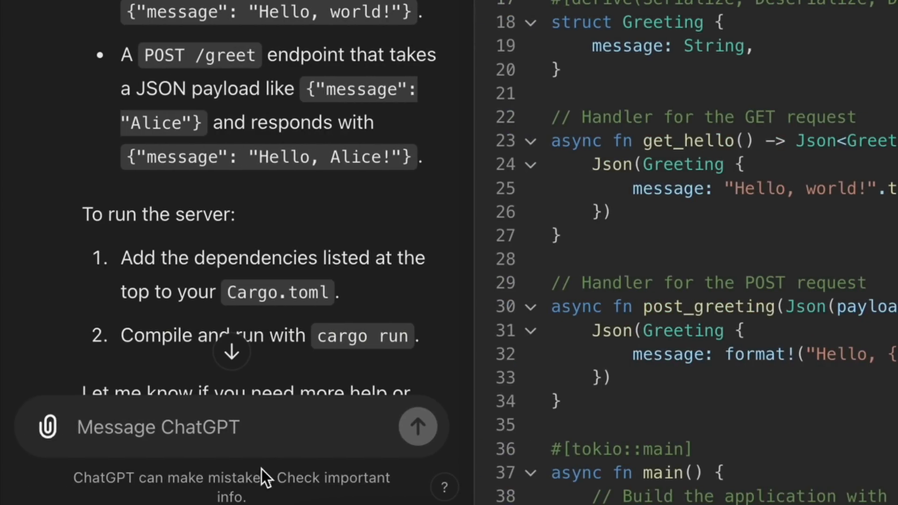
mouse_move(853, 458)
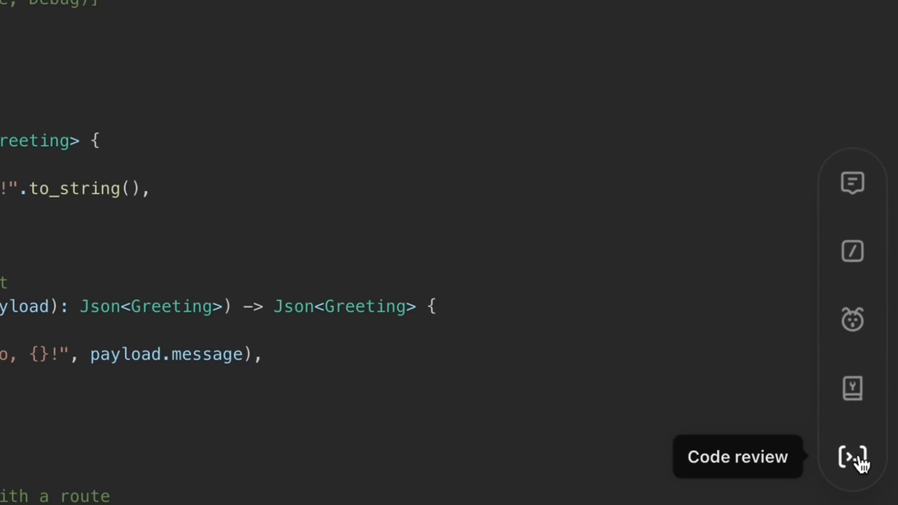
mouse_move(854, 319)
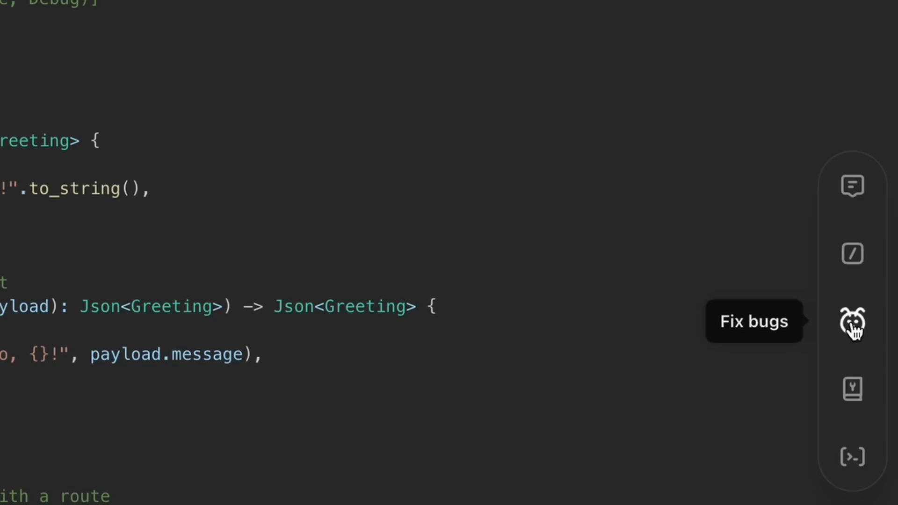
mouse_move(853, 254)
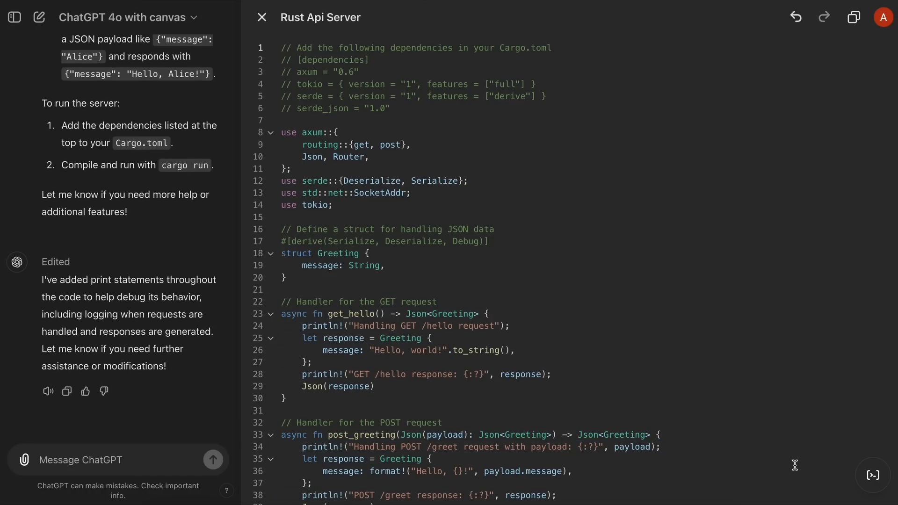
mouse_move(873, 372)
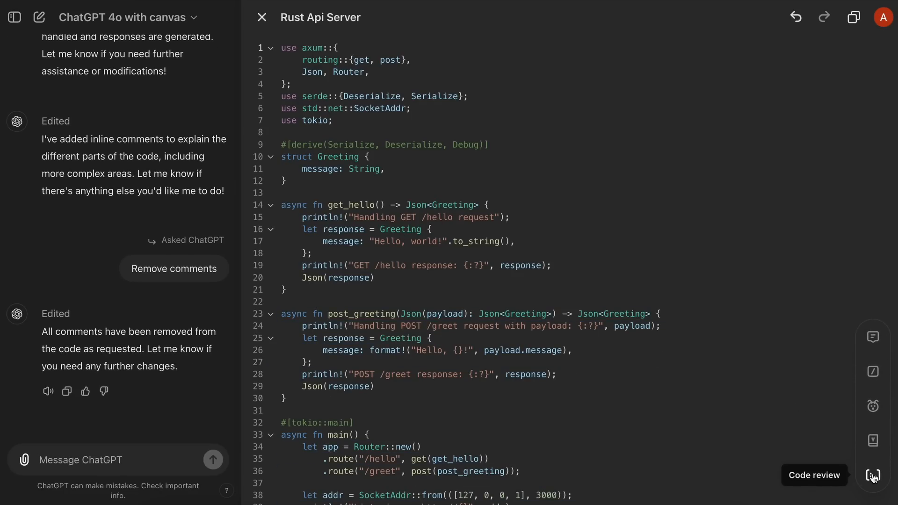
Request a code review of the Rust API server
left_click(873, 477)
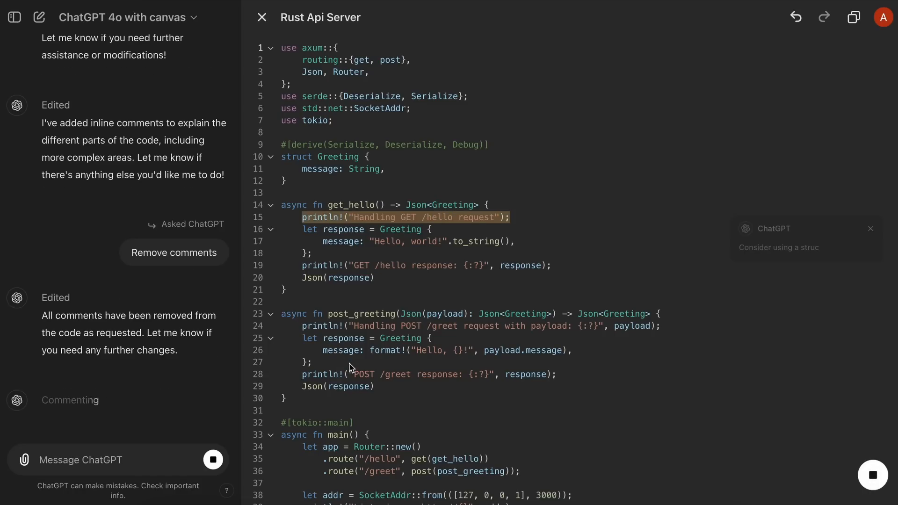
Scroll through the inline review suggestions on the Rust server code
scroll("down", 3)
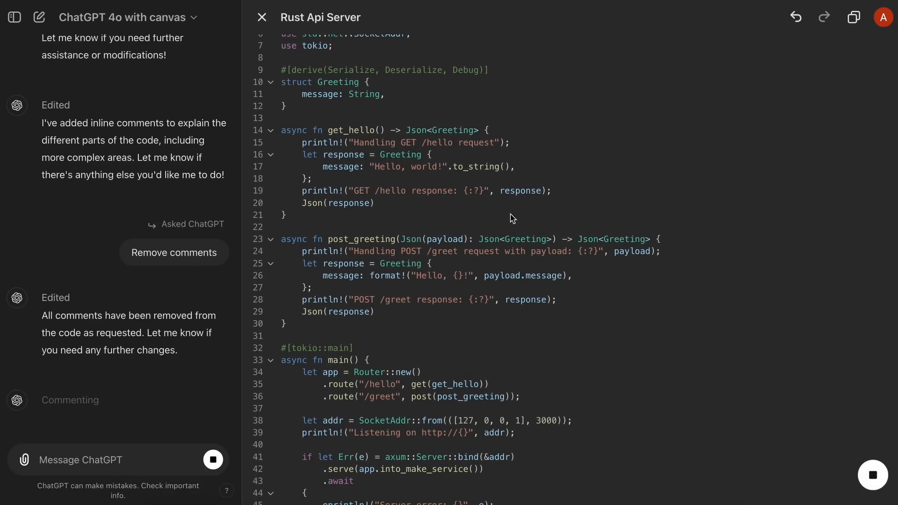
scroll("down", 3)
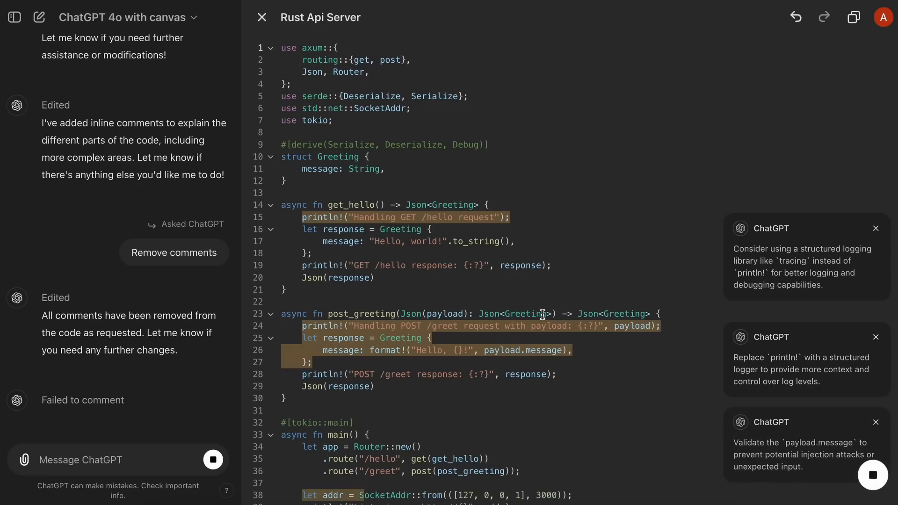
scroll("down", 3)
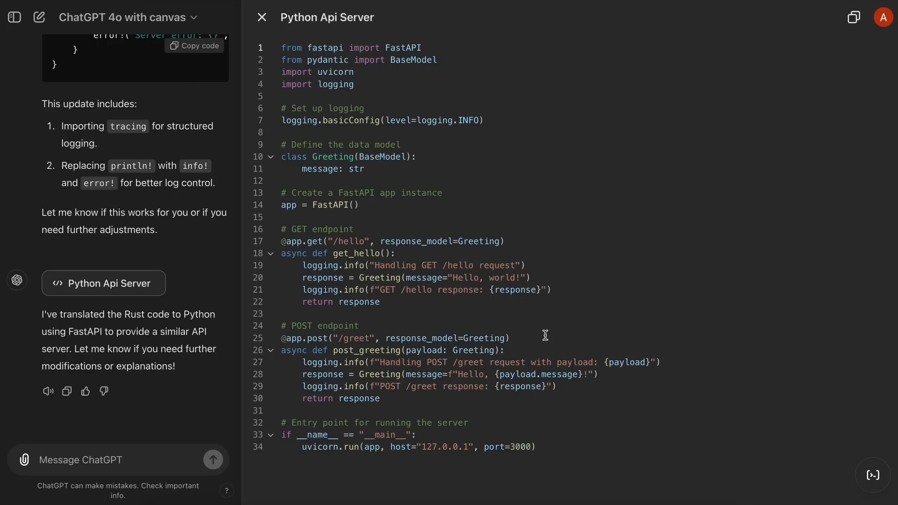
mouse_move(575, 357)
type("Create a clone of this design. Use HTML, CSS, JS. Write all code in one file.")
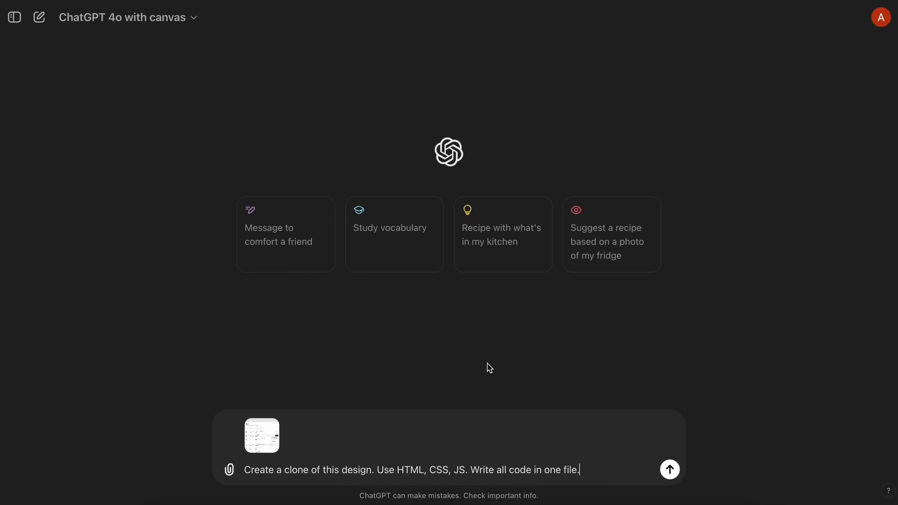
Send the request to clone the attached bookings design as one HTML file
left_click(668, 469)
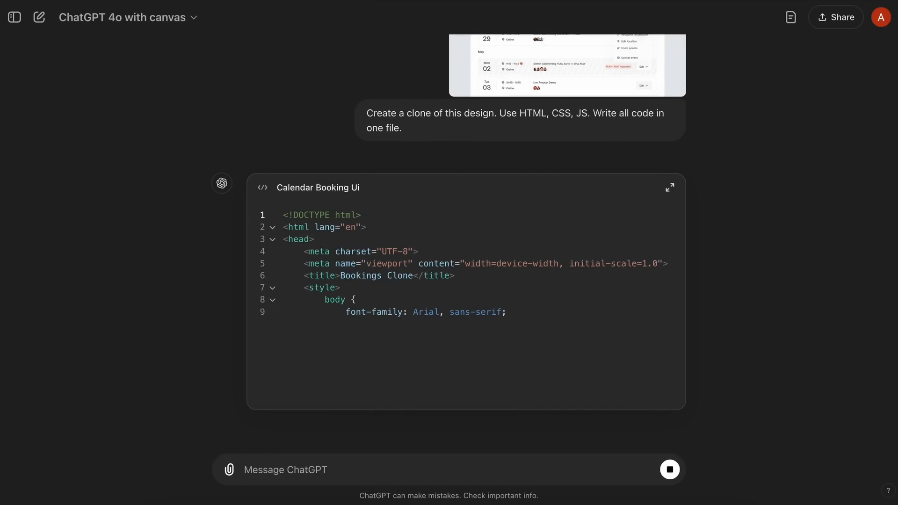
Open the Calendar Booking Ui code card in the canvas and follow the streaming single-file HTML to the end
left_click(669, 187)
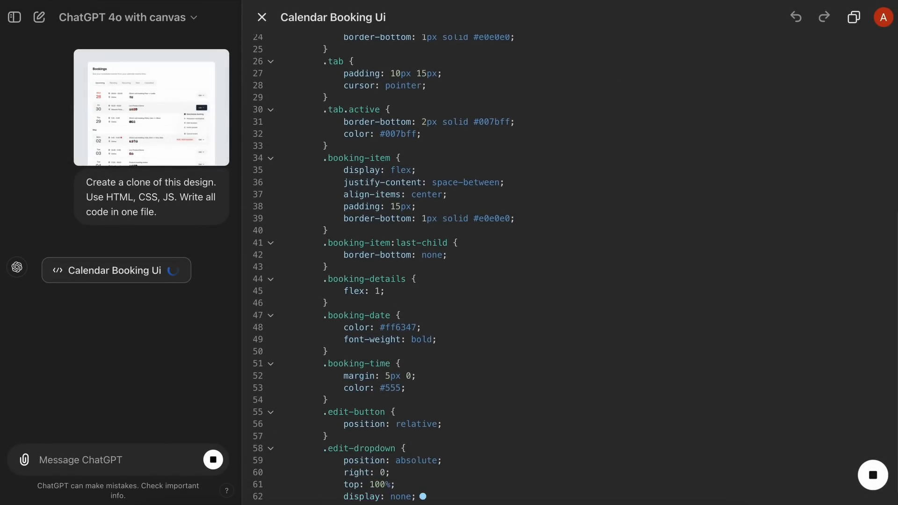
scroll("down", 3)
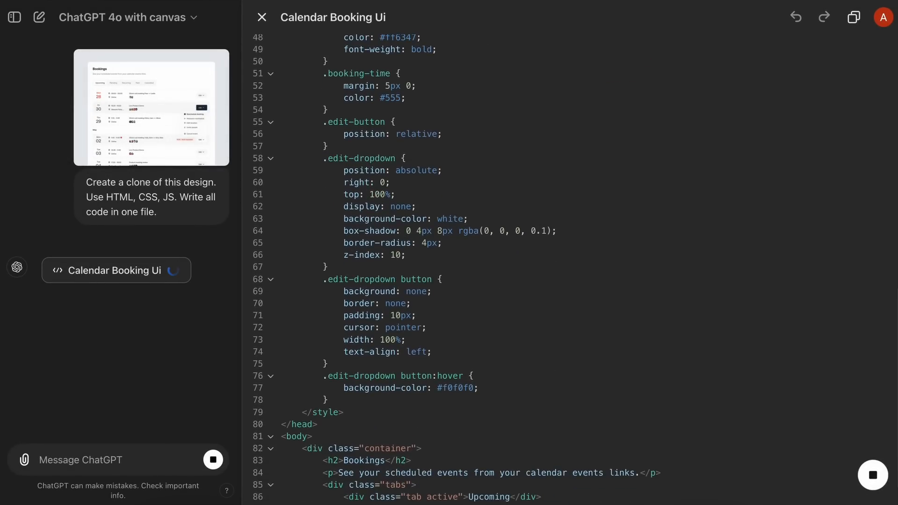
scroll("down", 3)
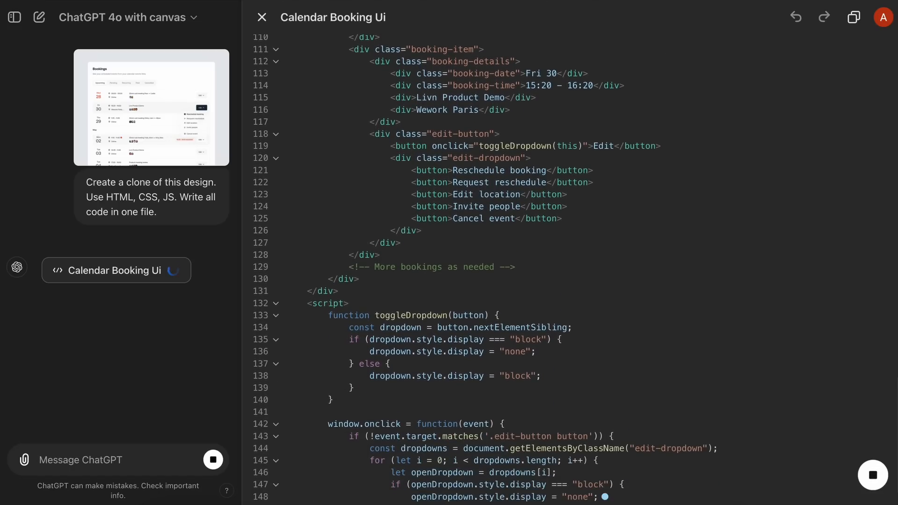
scroll("down", 3)
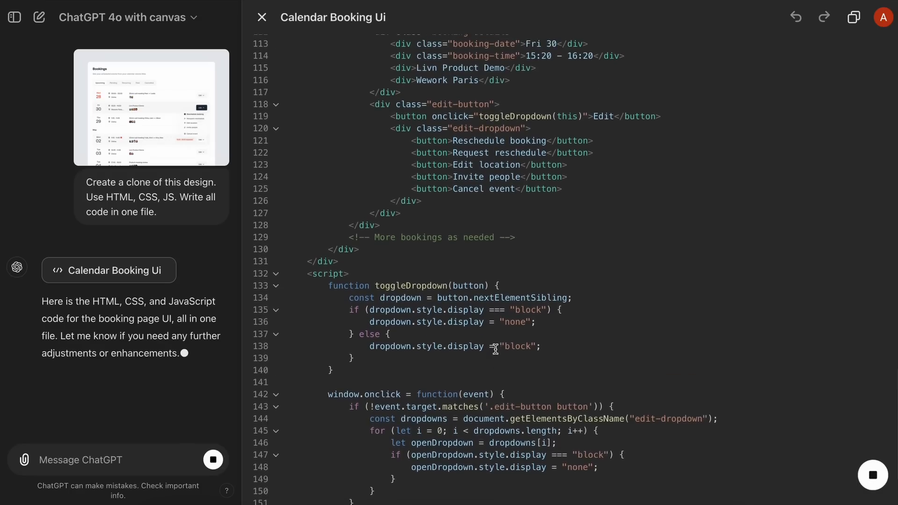
scroll("down", 3)
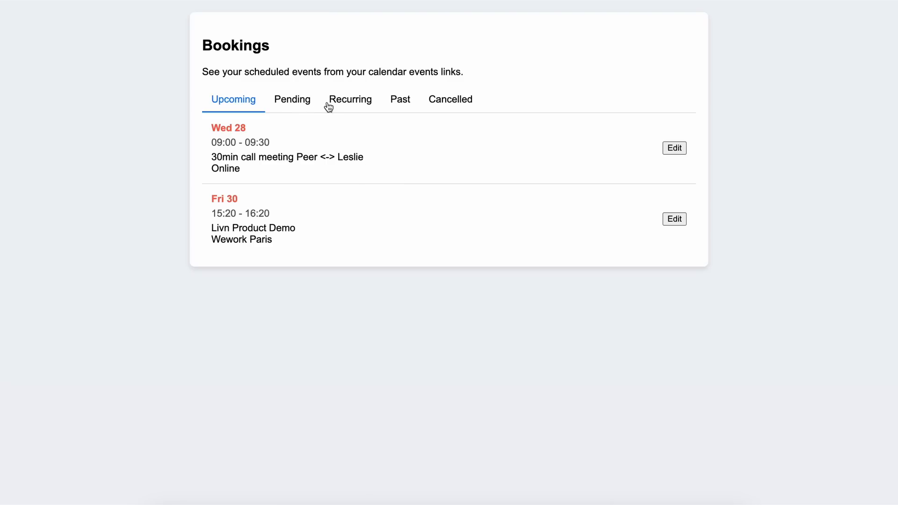
mouse_move(424, 184)
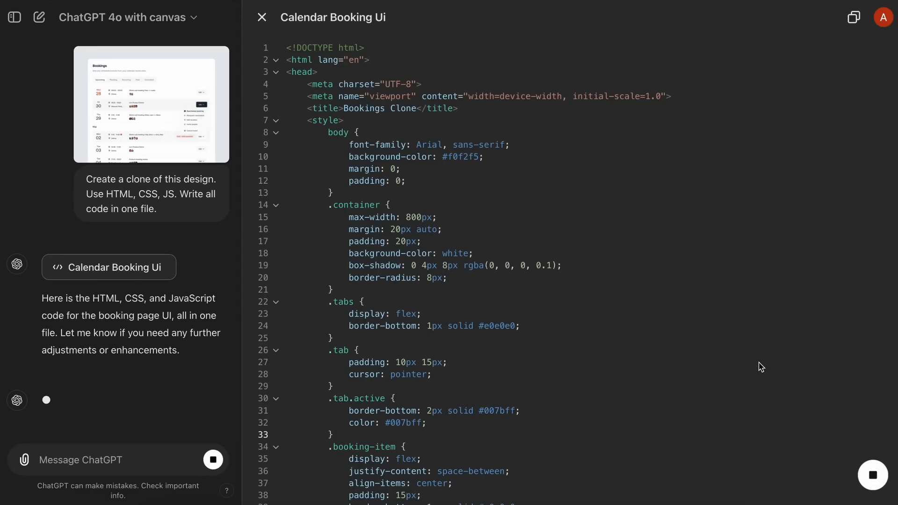
Preview the pasted code as the Bookings page with Wed 28 and Fri 30 upcoming events
left_click_drag(298, 47, 441, 229)
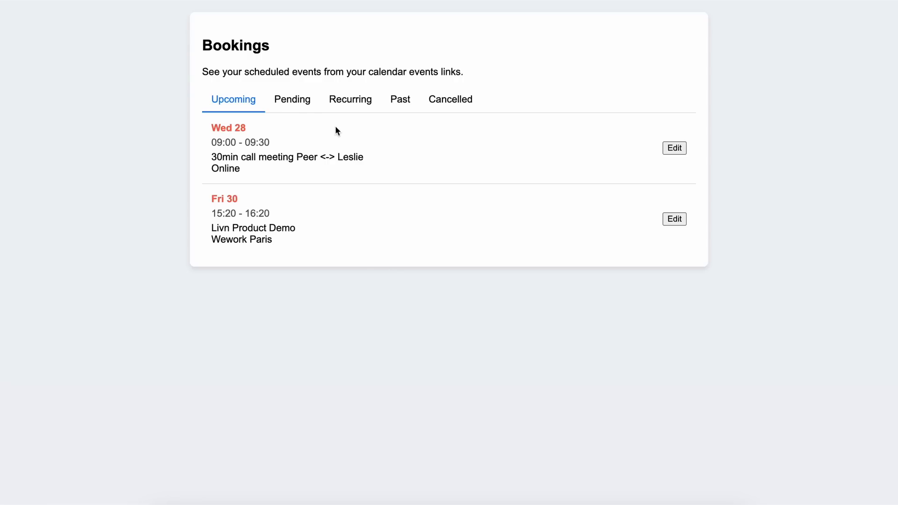
mouse_move(499, 166)
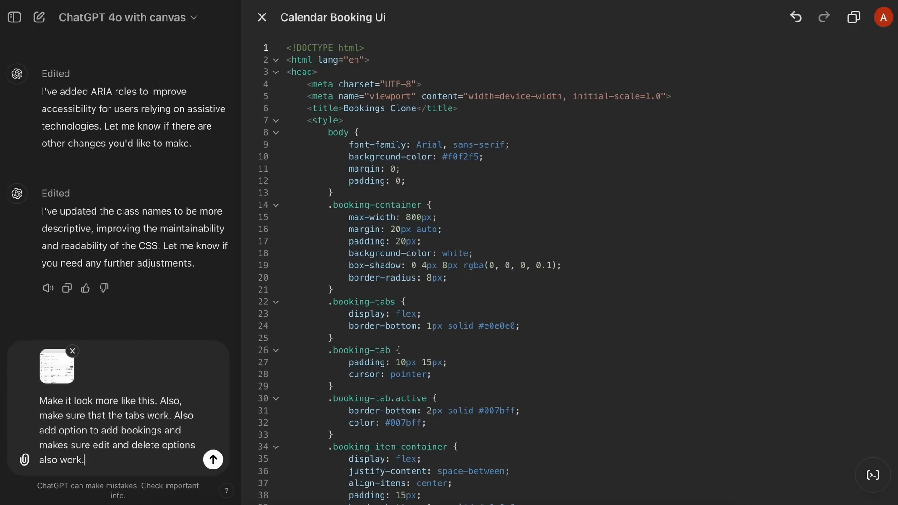
Send the design image asking for working tabs and add/edit/delete, then verify the Cancelled and Upcoming tabs switch
left_click(212, 459)
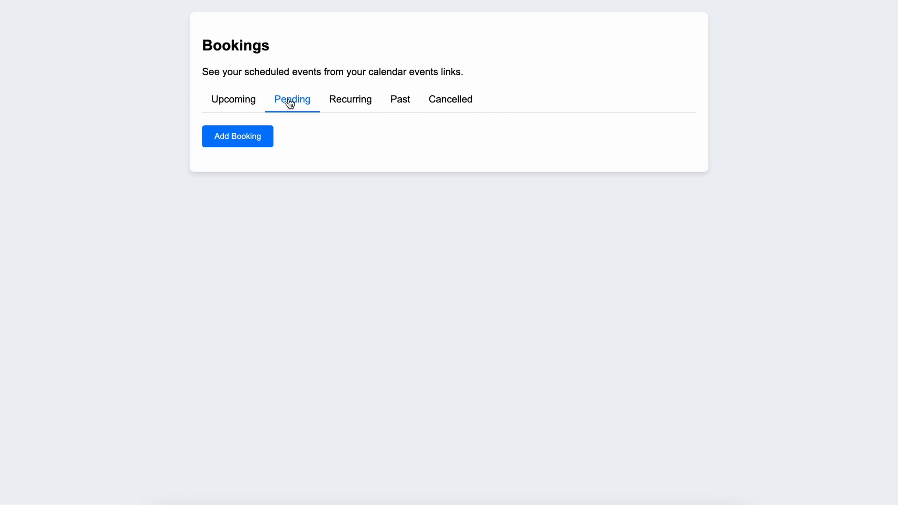
left_click(451, 99)
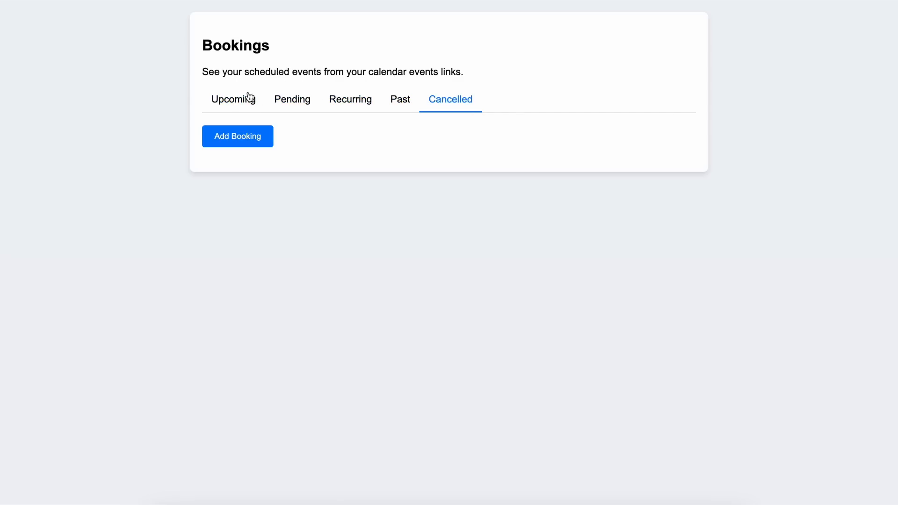
left_click(236, 136)
type("Implement the al")
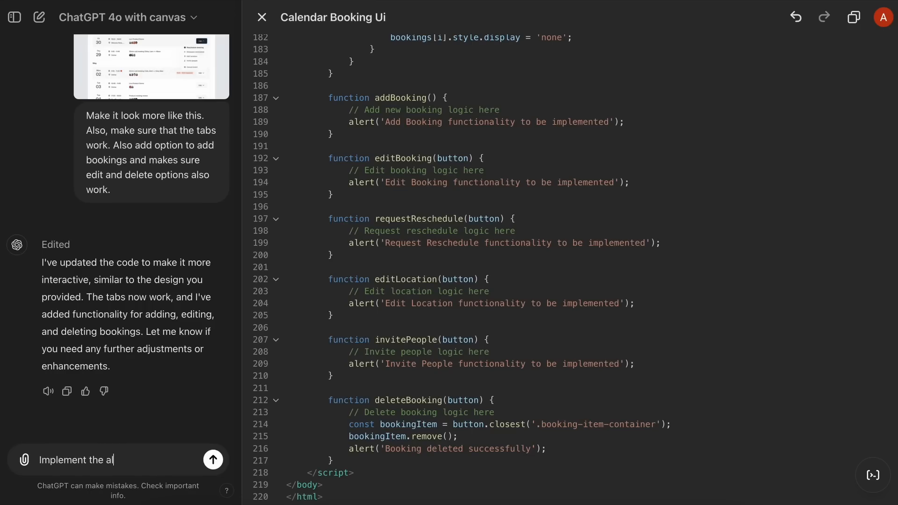
Send the follow-up asking for every feature fully implemented with a sleeker, modern look
left_click(213, 460)
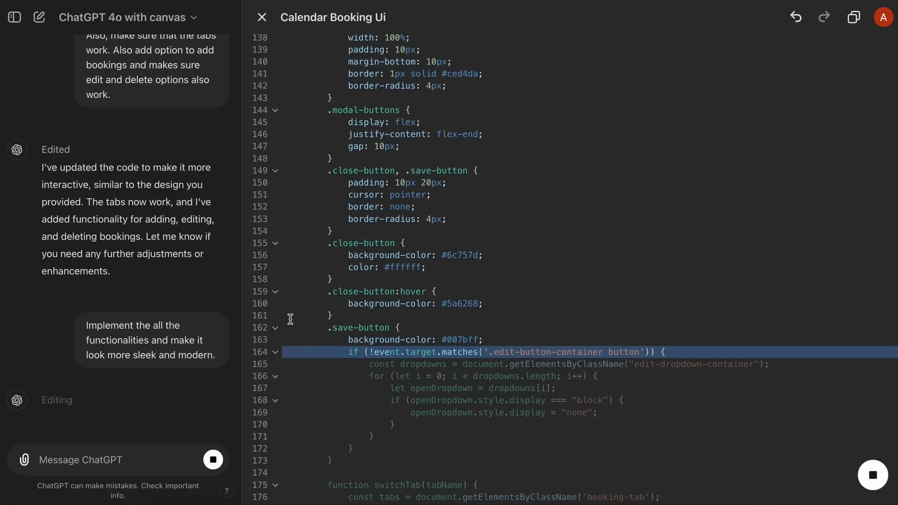
scroll("down", 3)
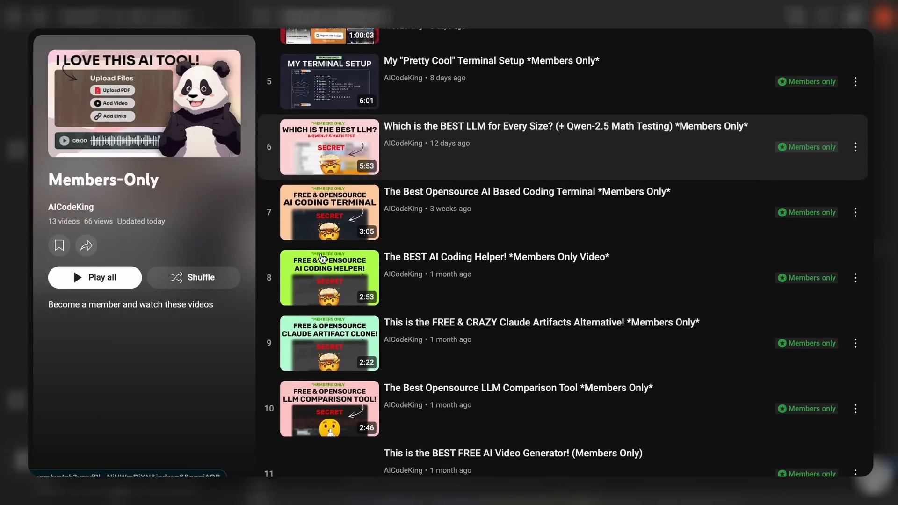
scroll("down", 3)
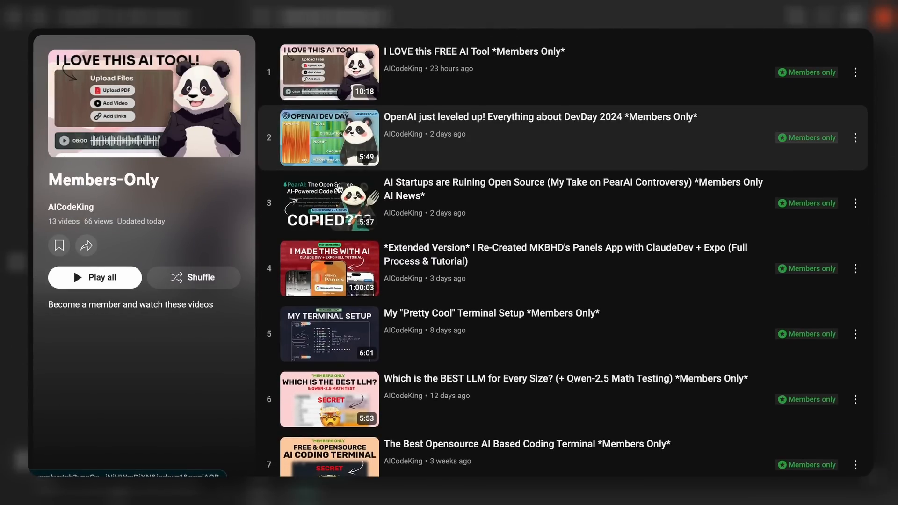
mouse_move(514, 303)
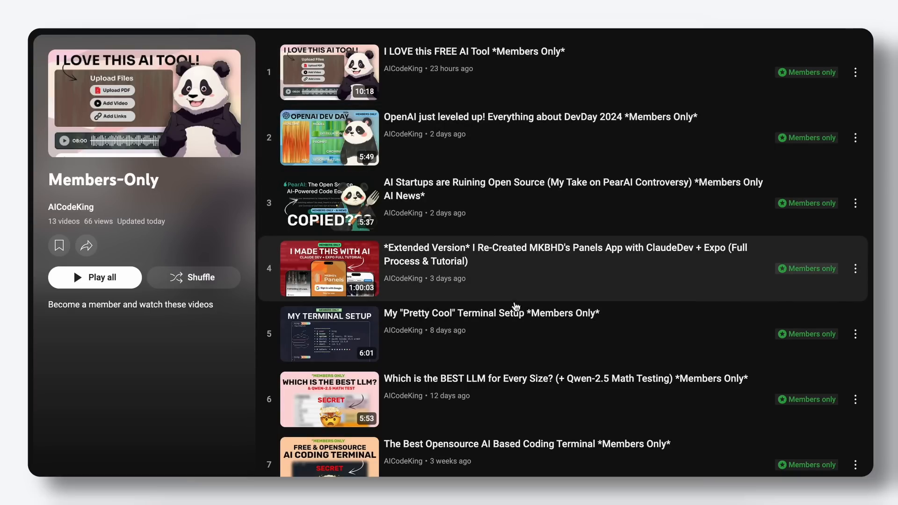
mouse_move(559, 383)
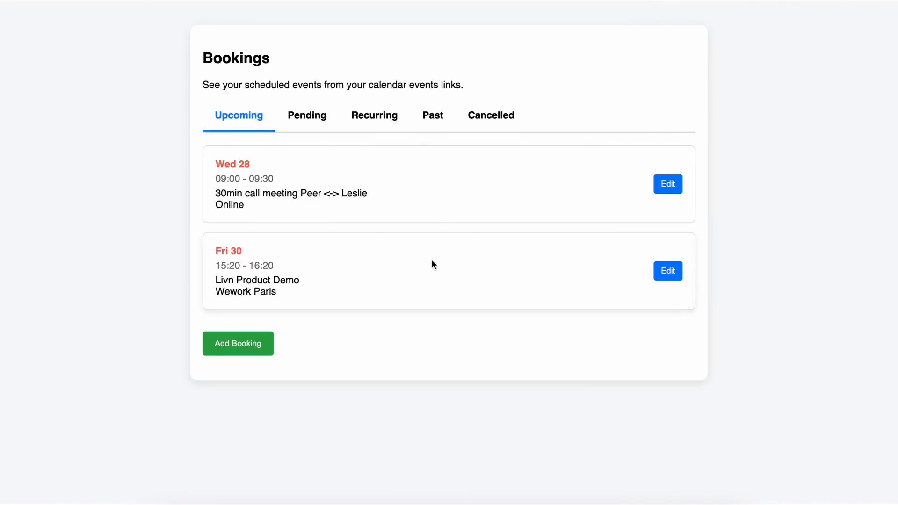
Check the Recurring and Upcoming tabs, then cancel the Wed 28 call meeting via its Edit dropdown
left_click(374, 115)
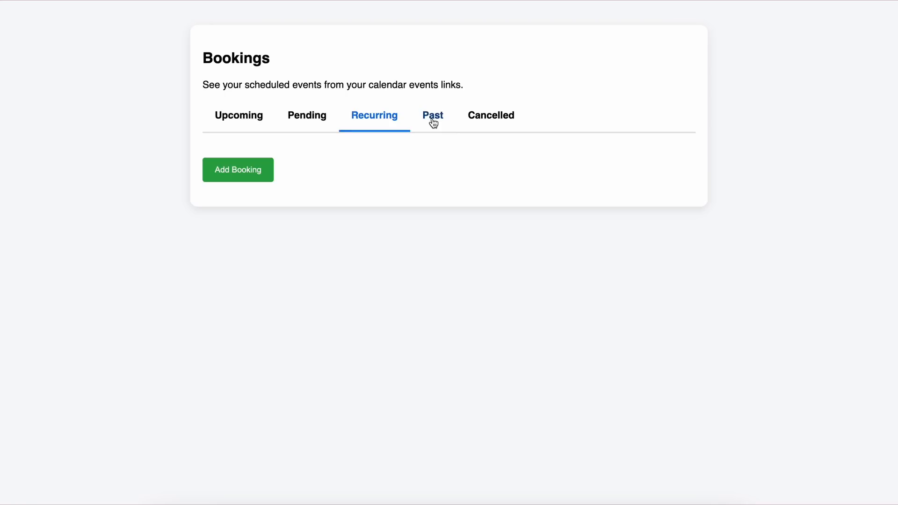
left_click(238, 115)
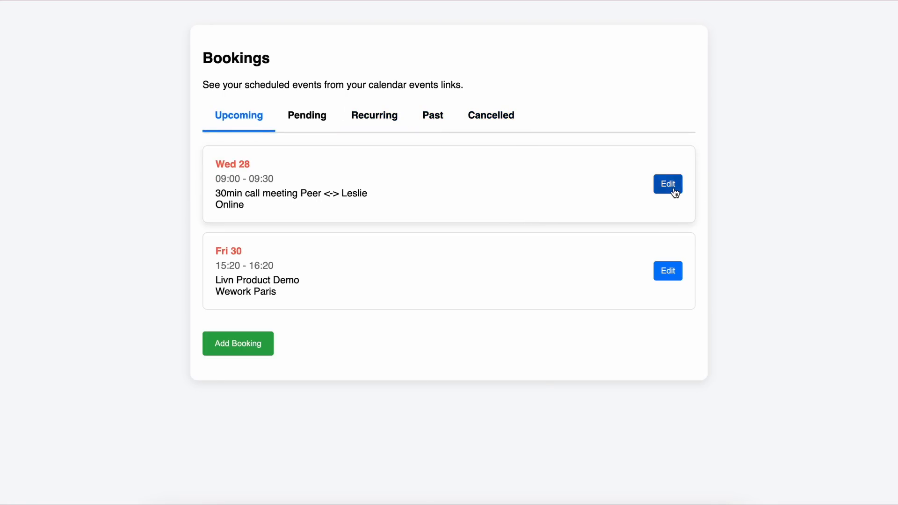
left_click(667, 185)
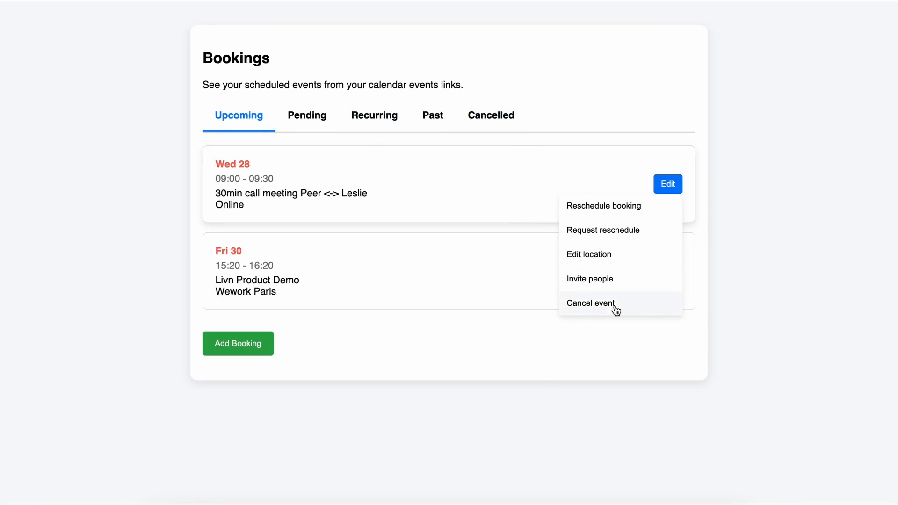
left_click(238, 343)
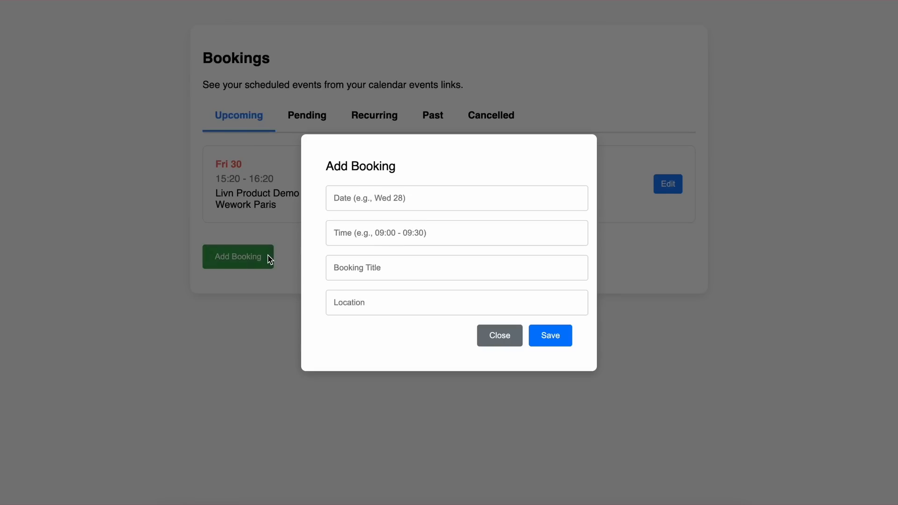
Fill the Add Booking form with Wed 28th, 09:00, title New and location London, and save it
left_click(456, 198)
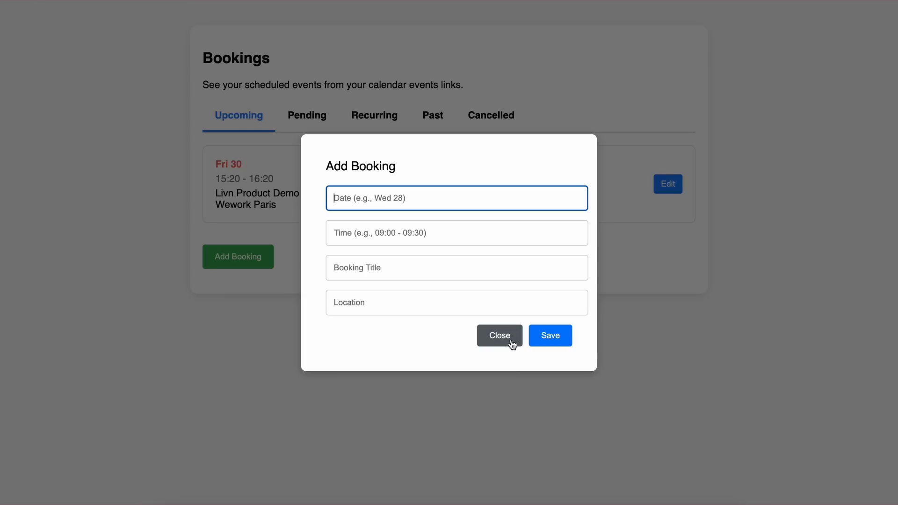
type("Wed")
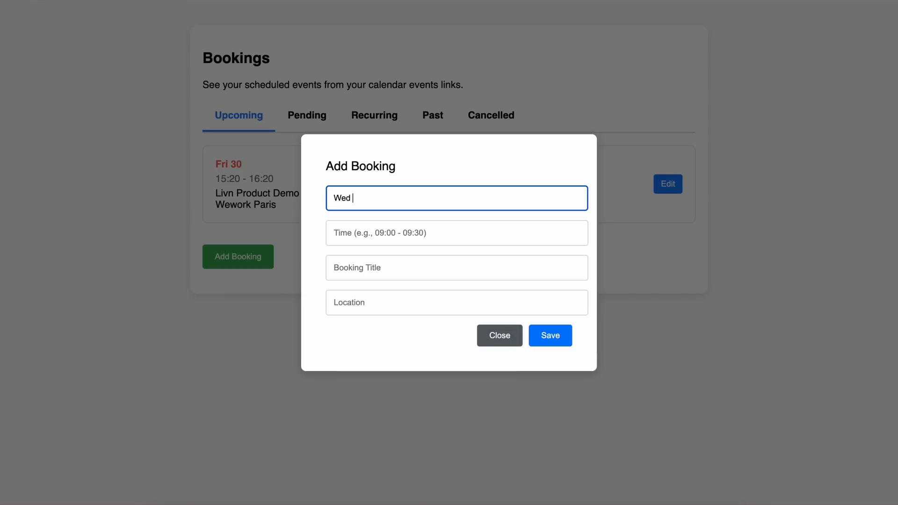
type("28th")
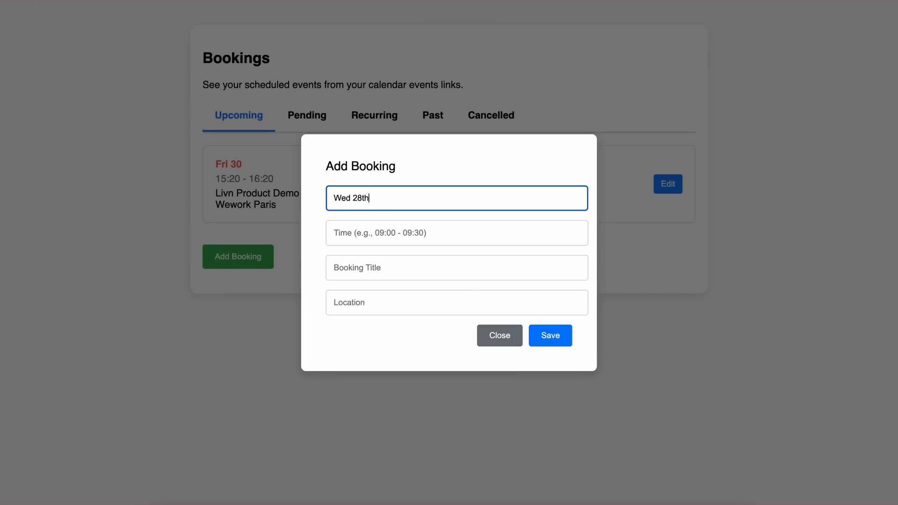
type("00")
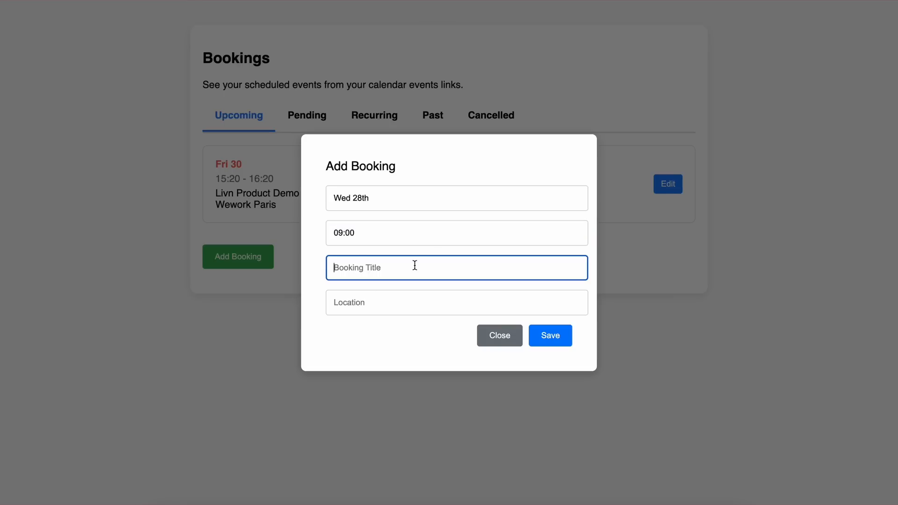
type("Londo")
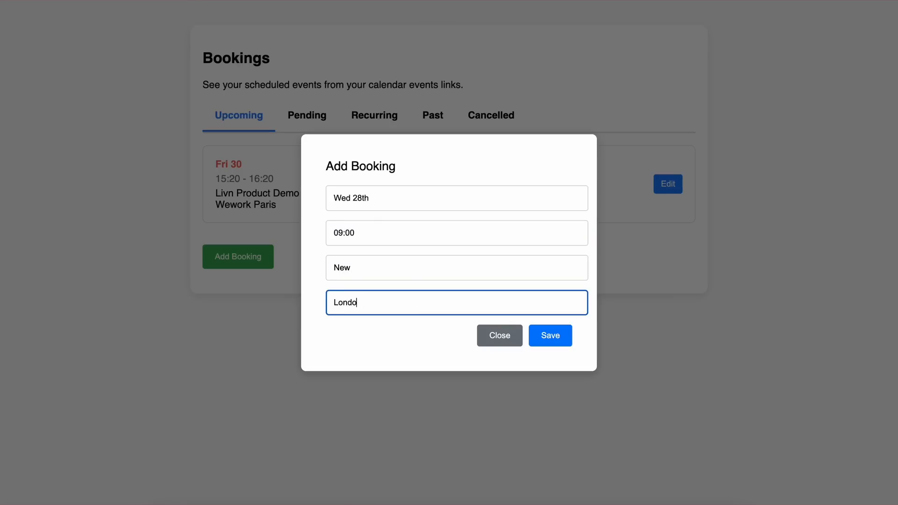
left_click(550, 335)
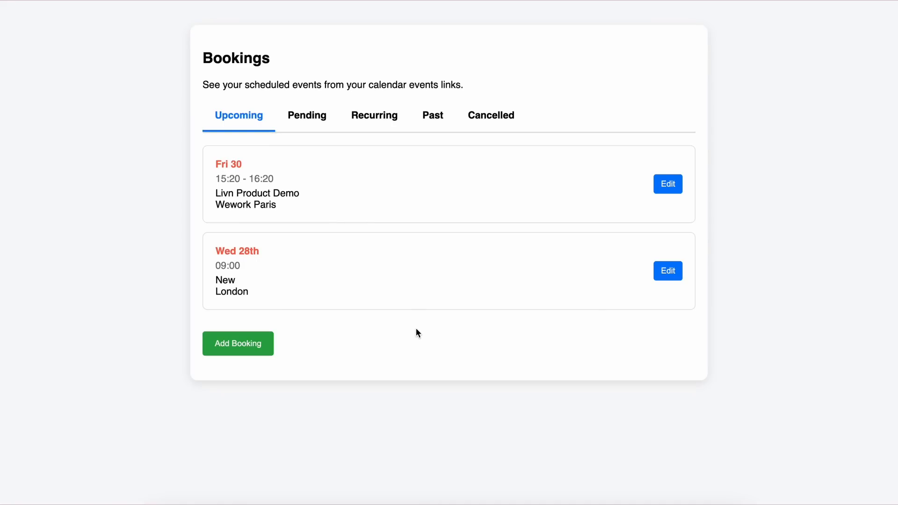
mouse_move(570, 276)
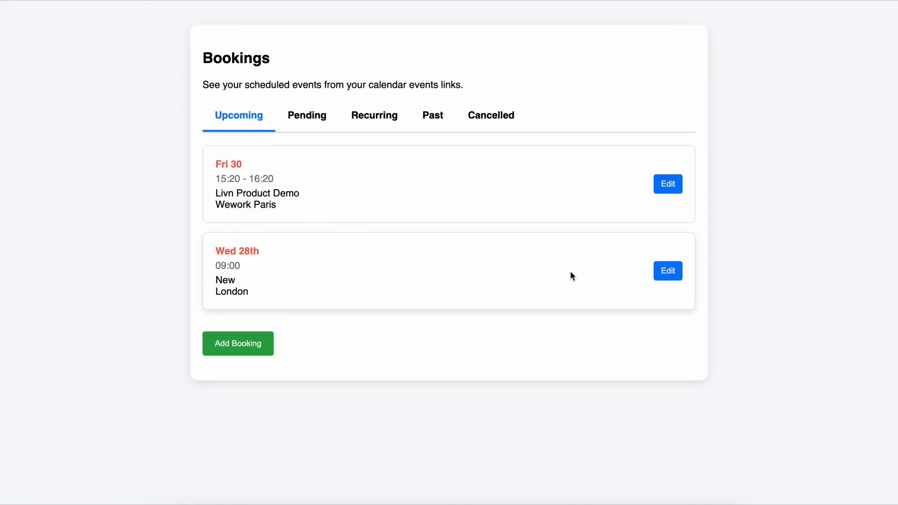
mouse_move(667, 188)
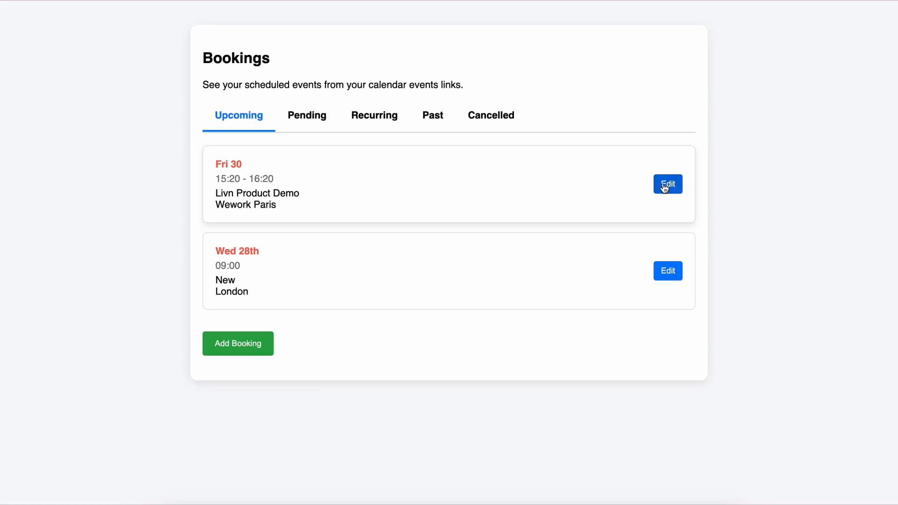
Cancel the new Wed 28th London booking from its Edit dropdown and dismiss the deleted alert
left_click(667, 271)
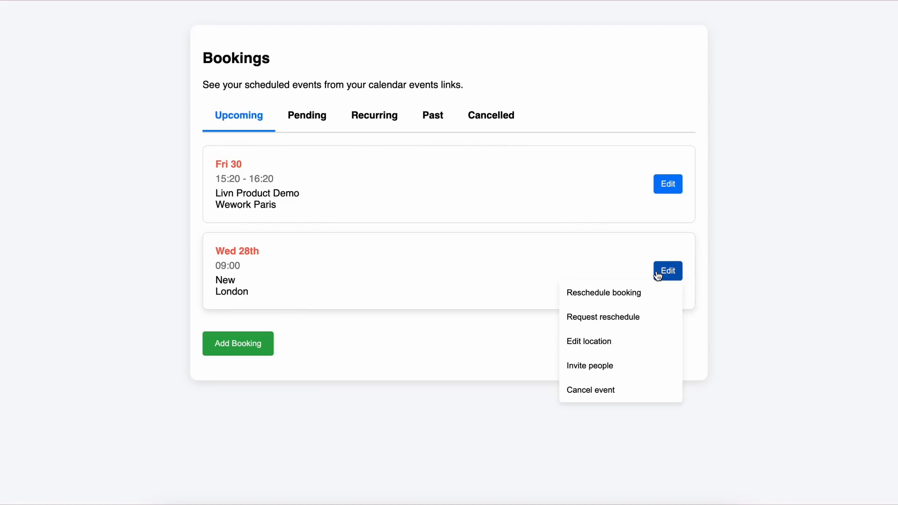
left_click(686, 253)
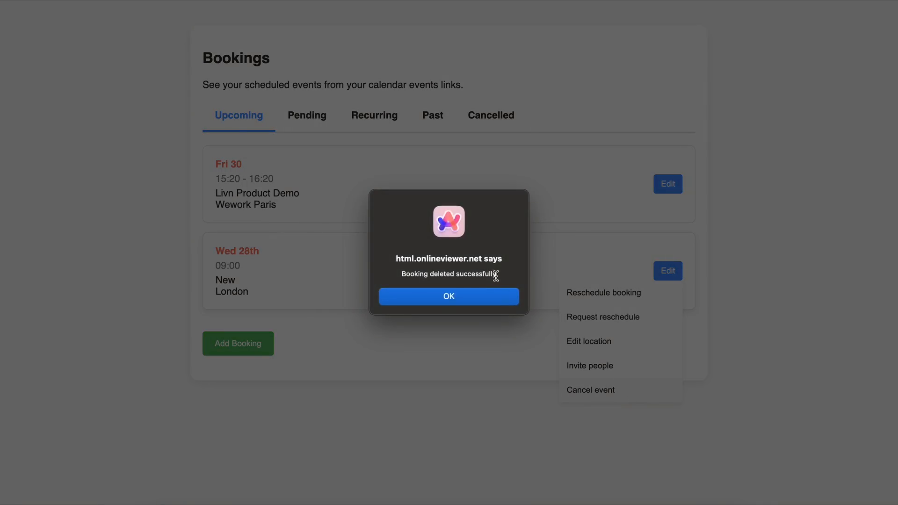
left_click(448, 296)
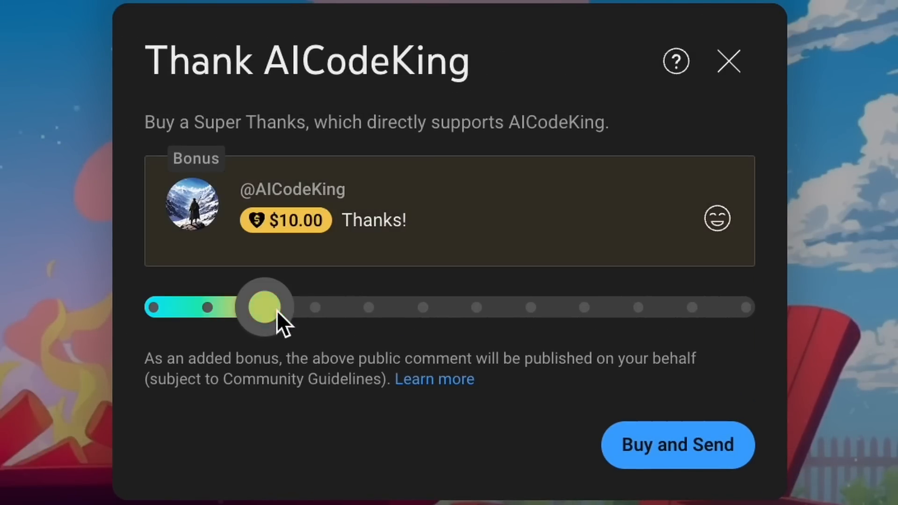
Raise the Super Thanks amount to $500, then show the Join membership tiers from Bronze King to Diamond King
left_click_drag(264, 307, 746, 307)
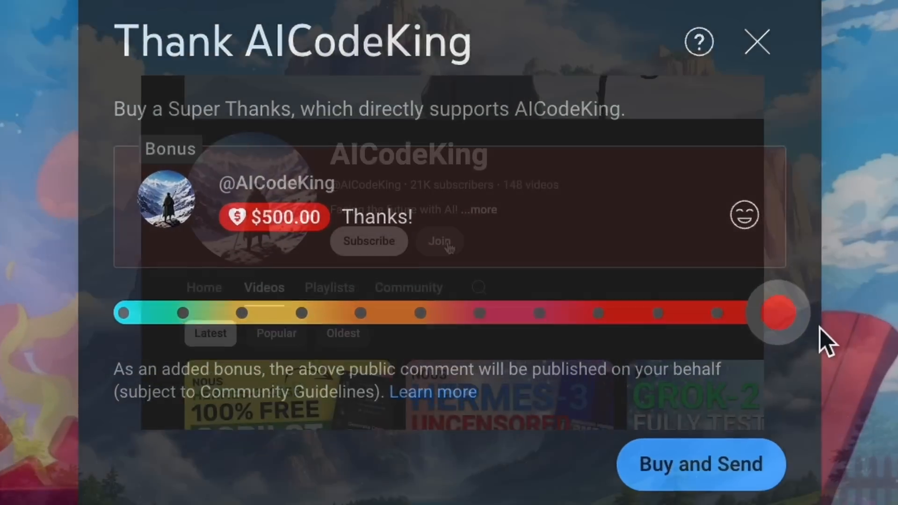
left_click(438, 240)
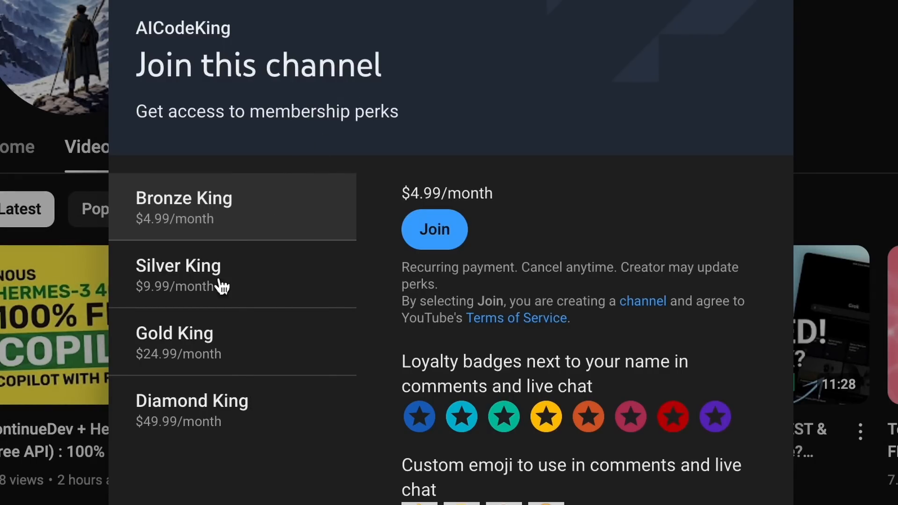
mouse_move(268, 252)
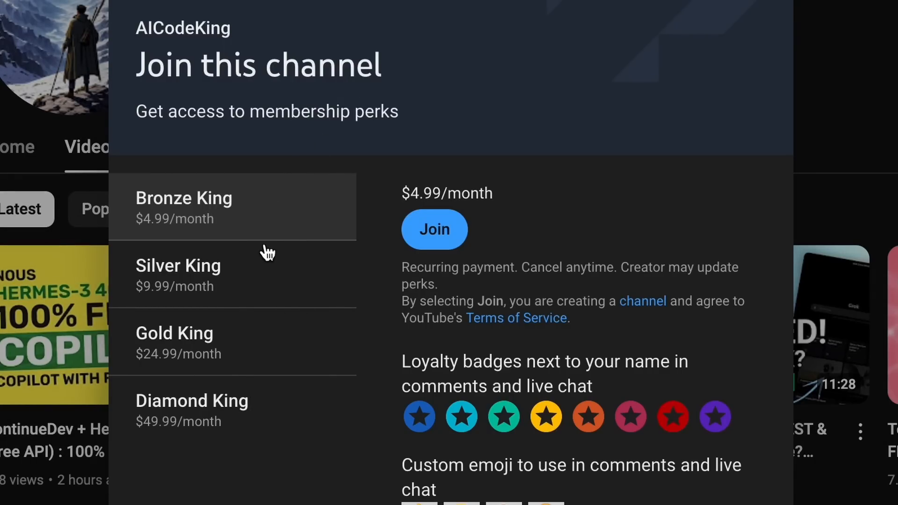